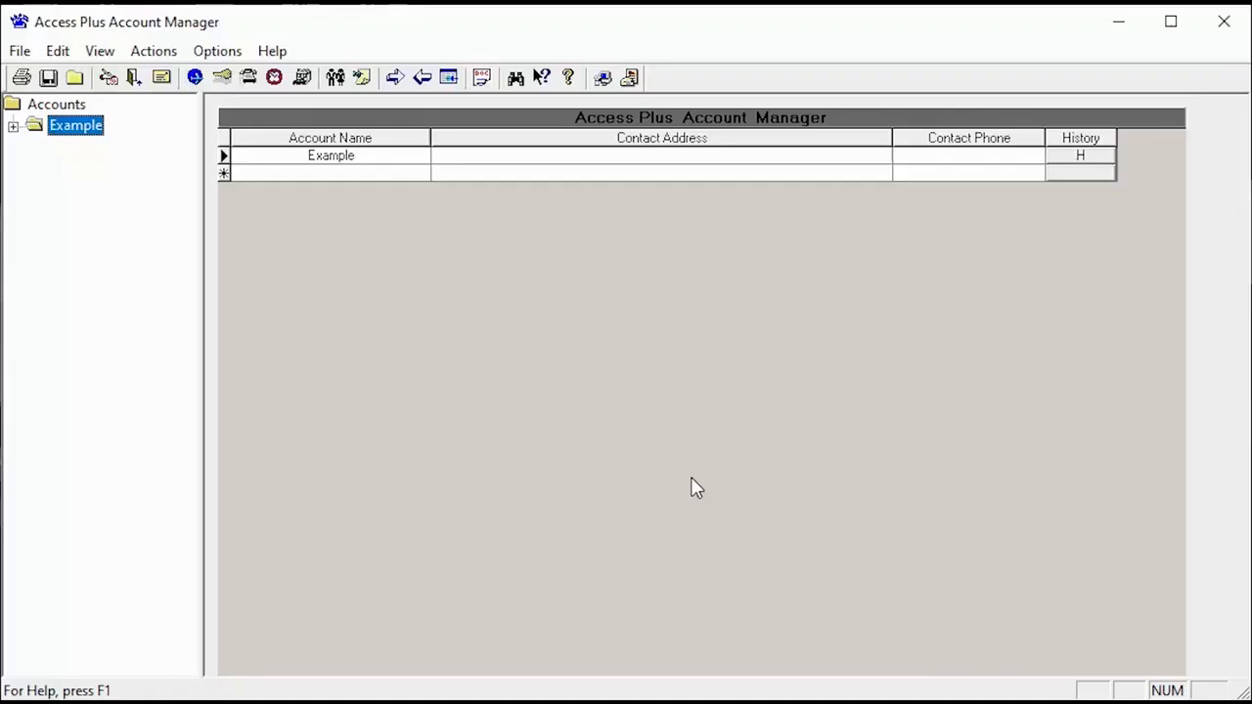
mouse_move(419, 208)
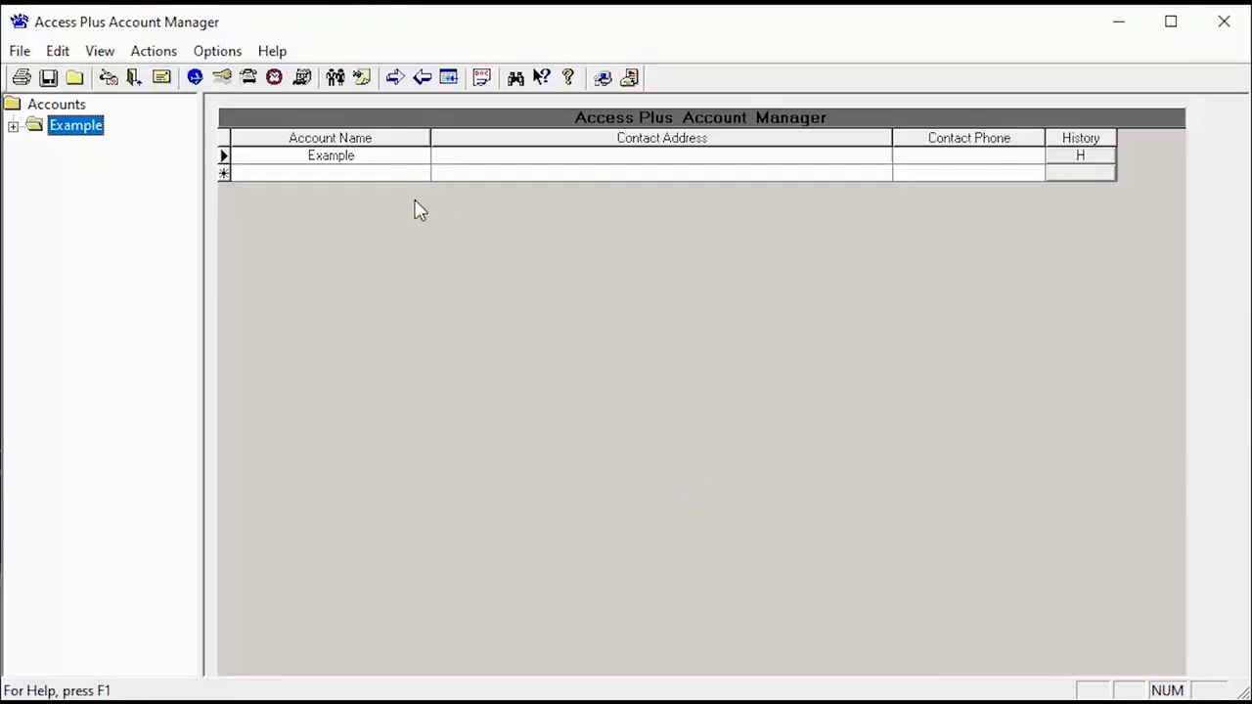
mouse_move(403, 207)
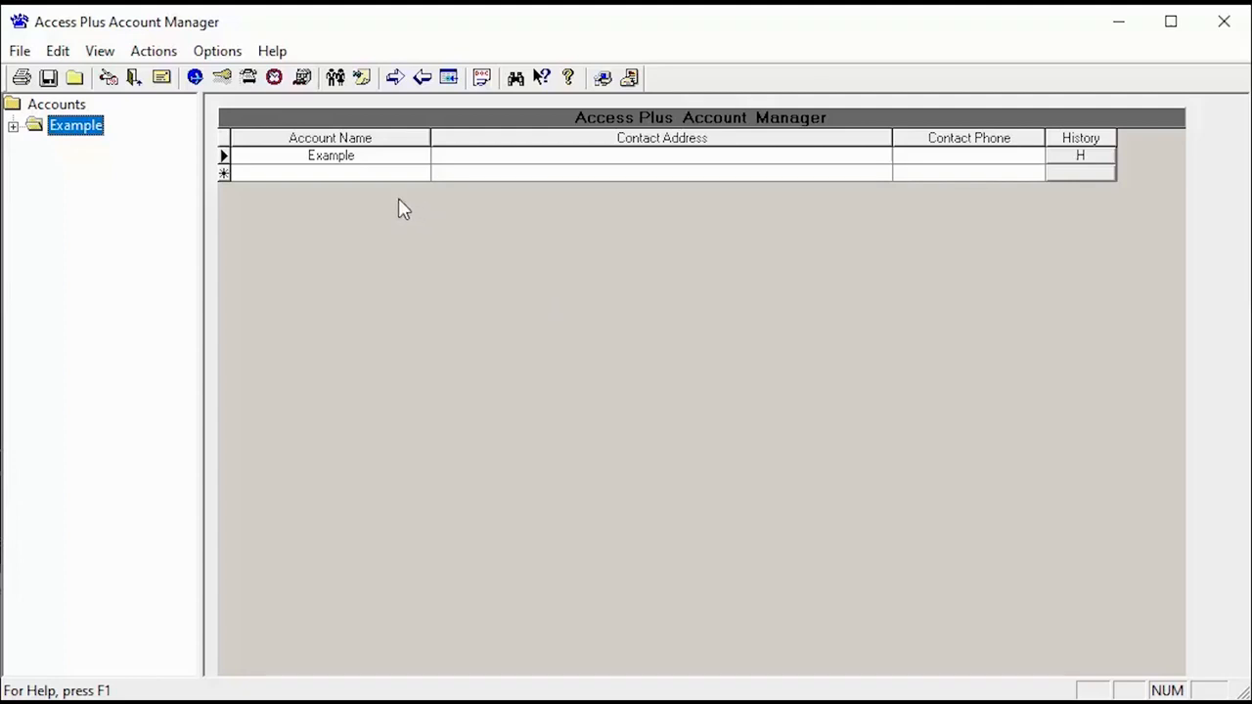
mouse_move(282, 191)
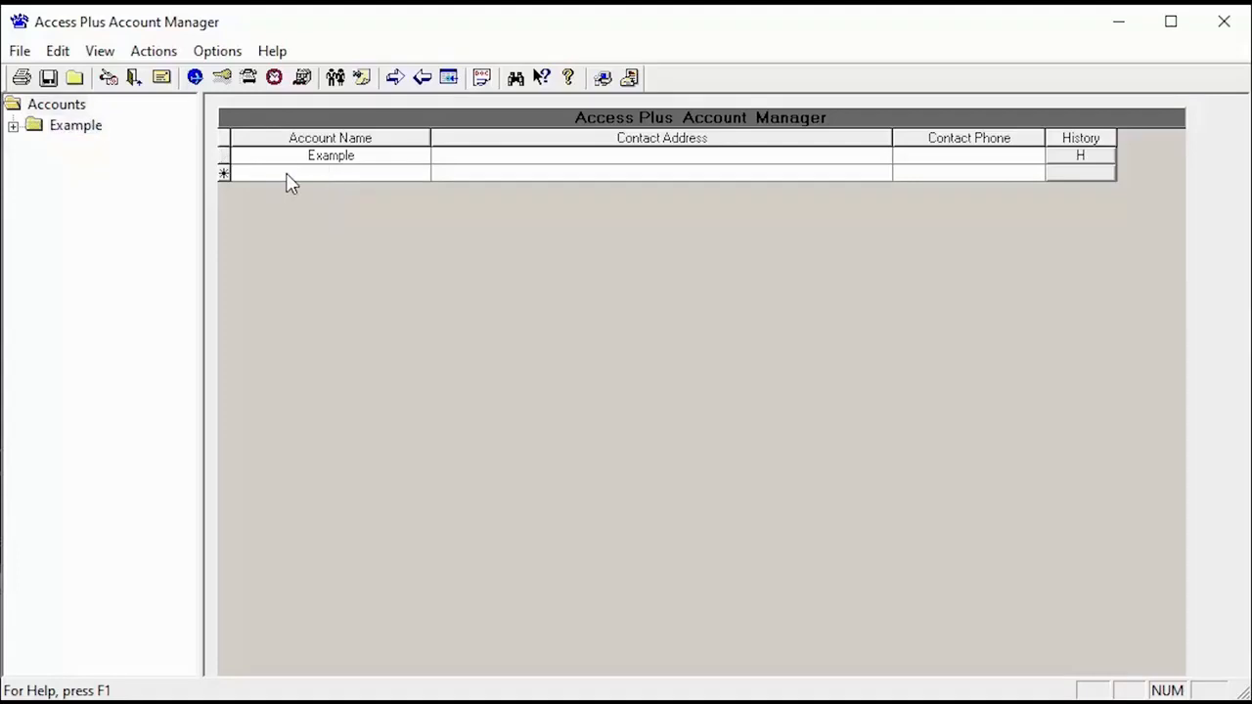
Step: Name the new account 'Front Gate' in the Account Name cell
type("Fro")
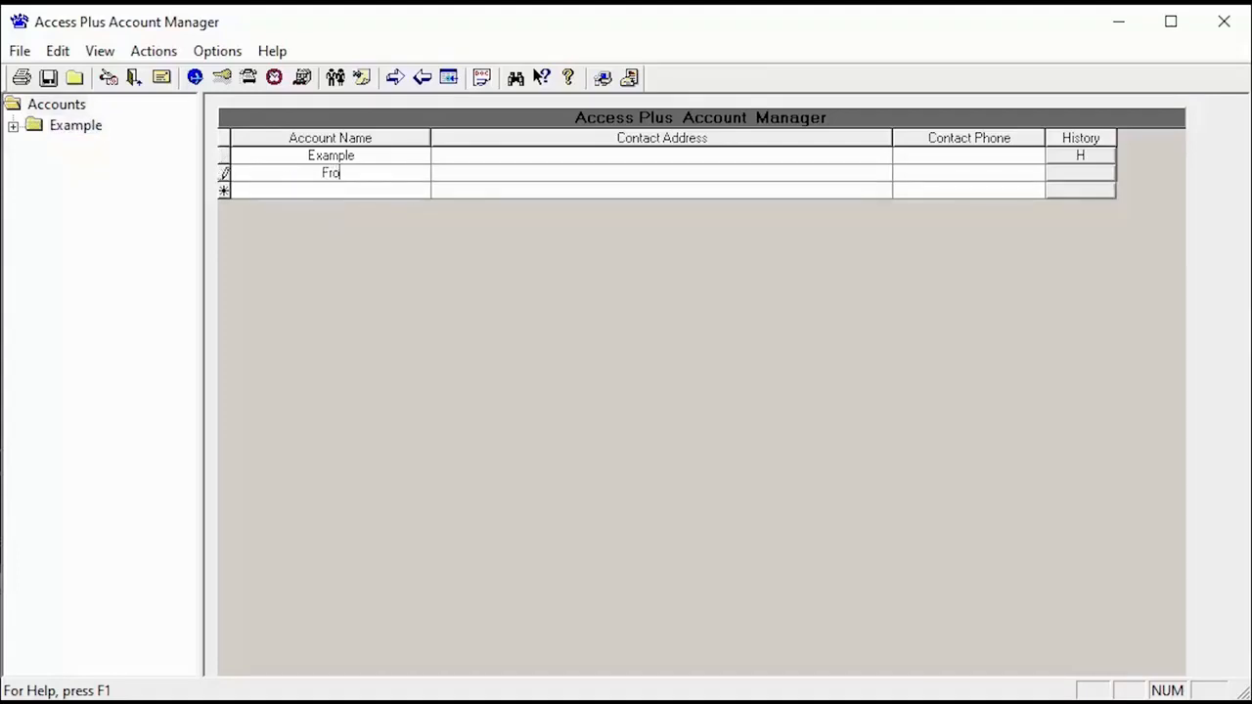
type("nt Gate")
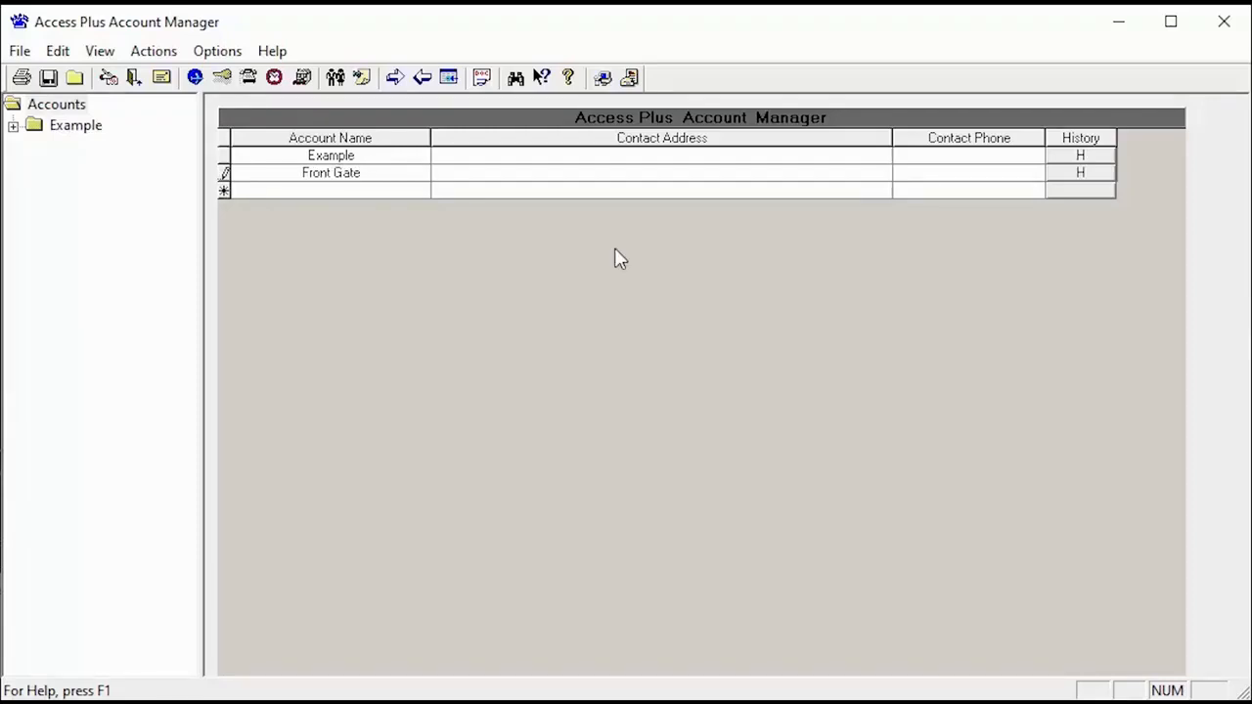
mouse_move(636, 254)
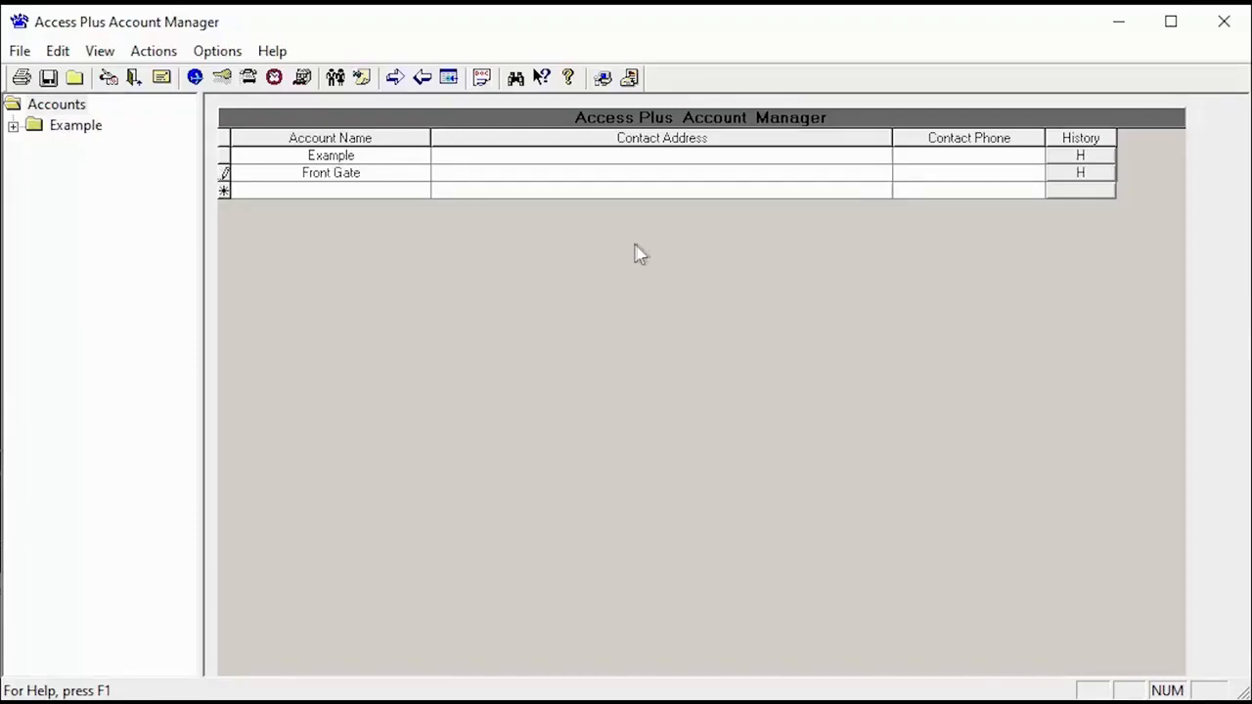
mouse_move(641, 217)
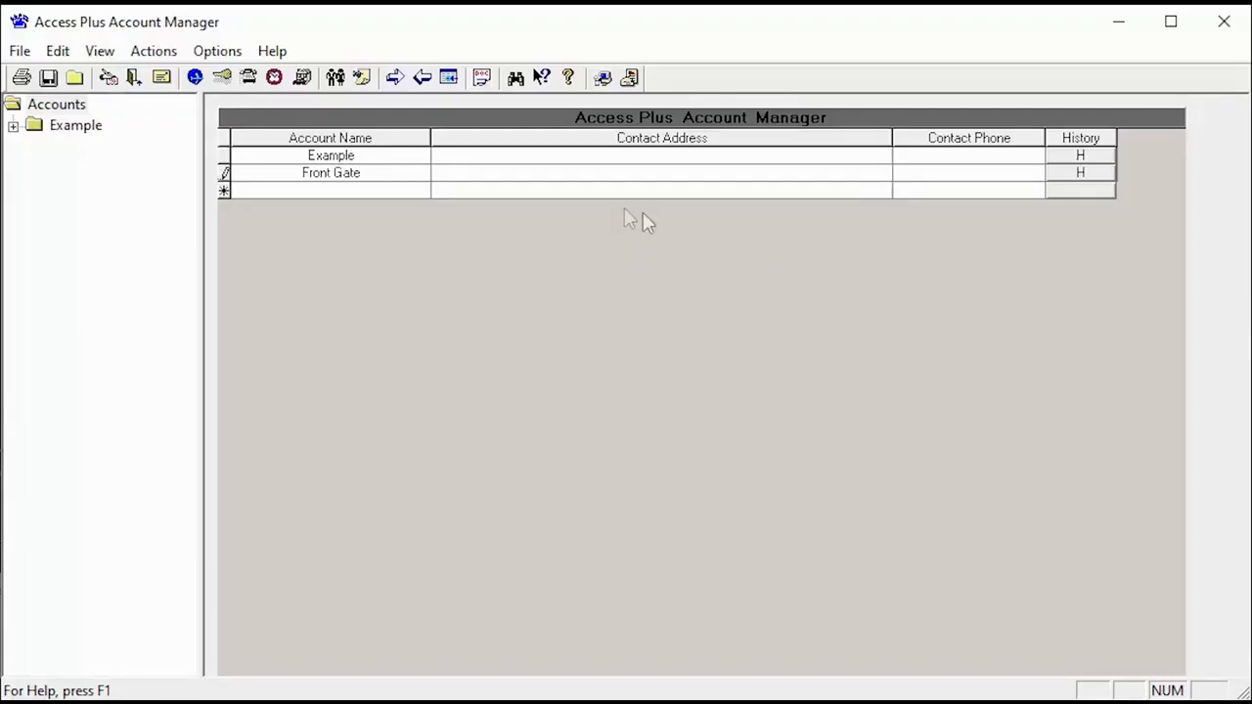
mouse_move(626, 184)
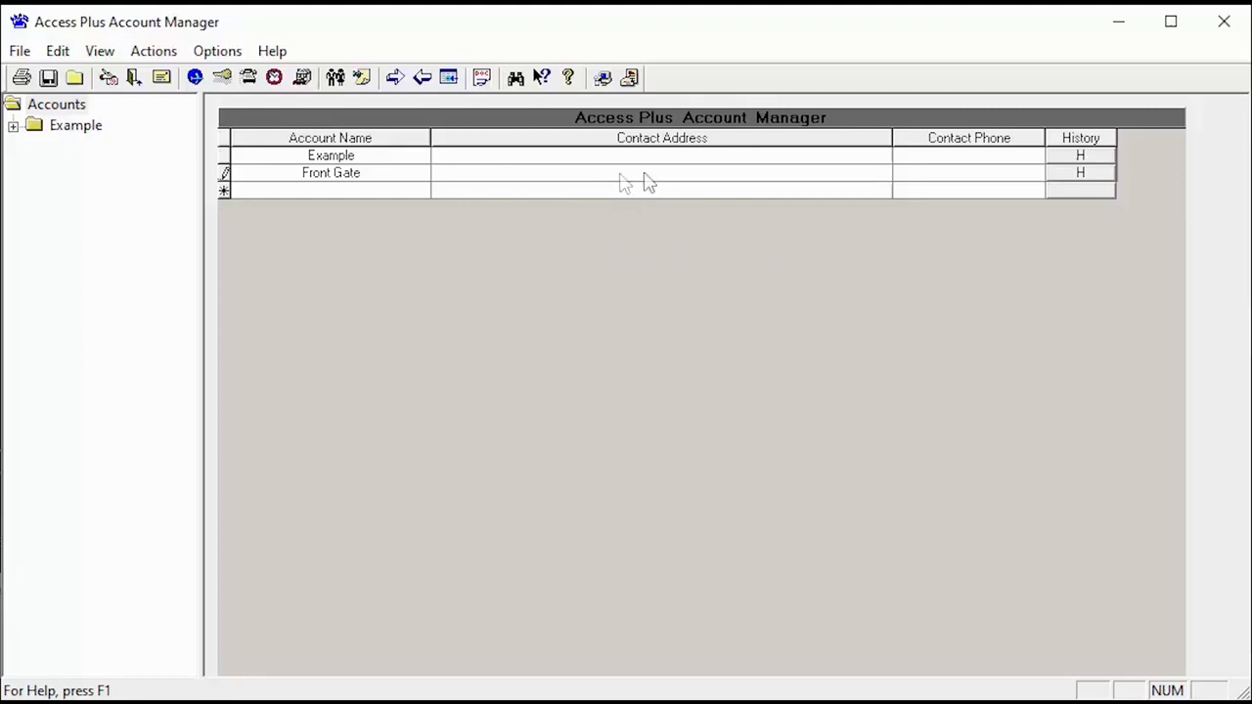
mouse_move(614, 180)
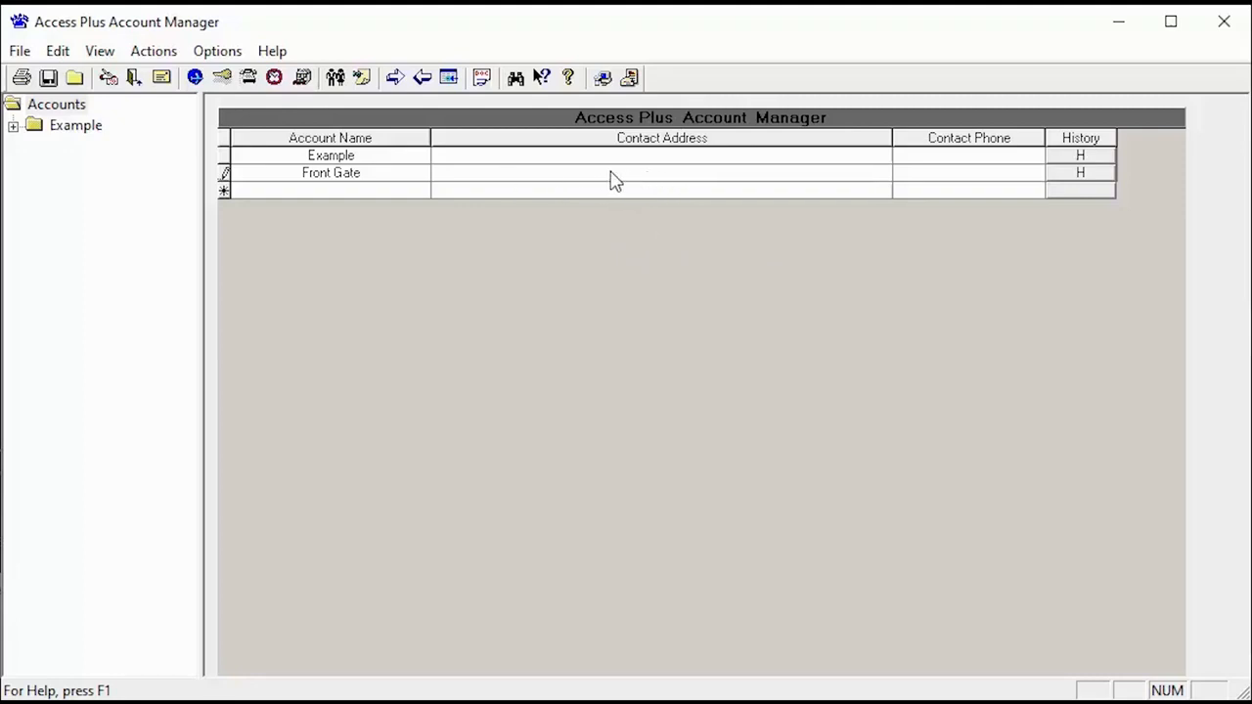
mouse_move(929, 186)
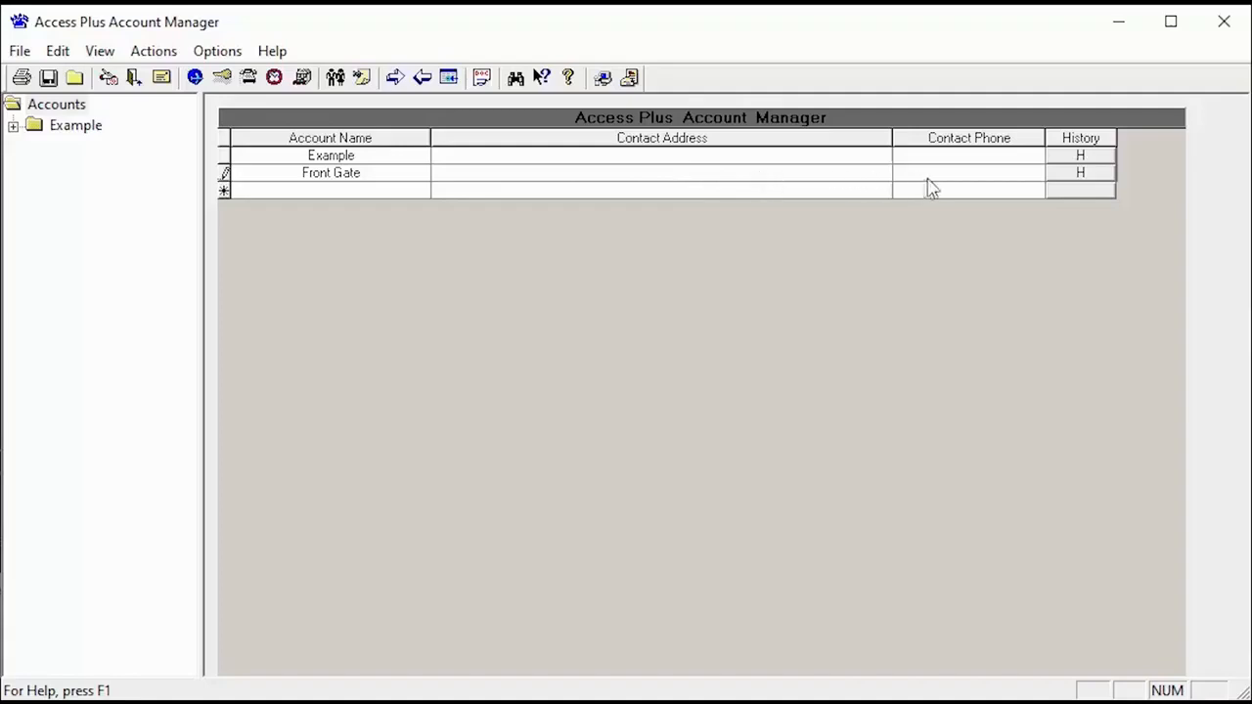
mouse_move(956, 184)
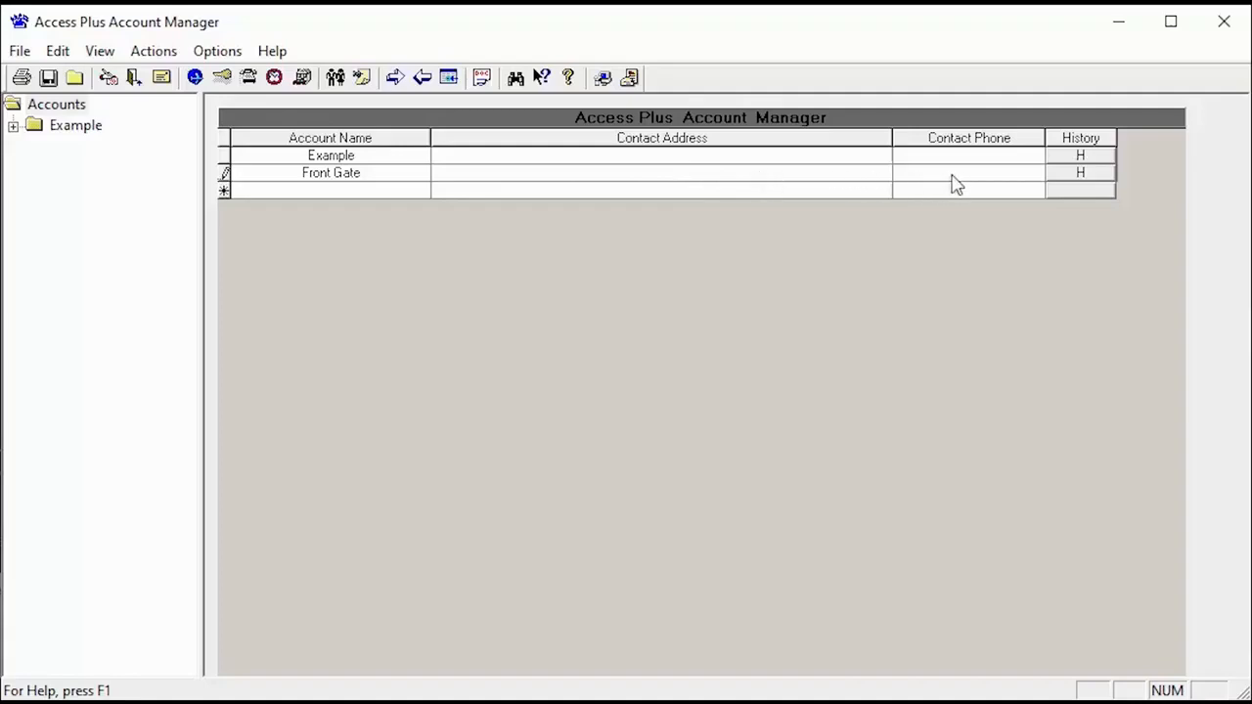
mouse_move(935, 186)
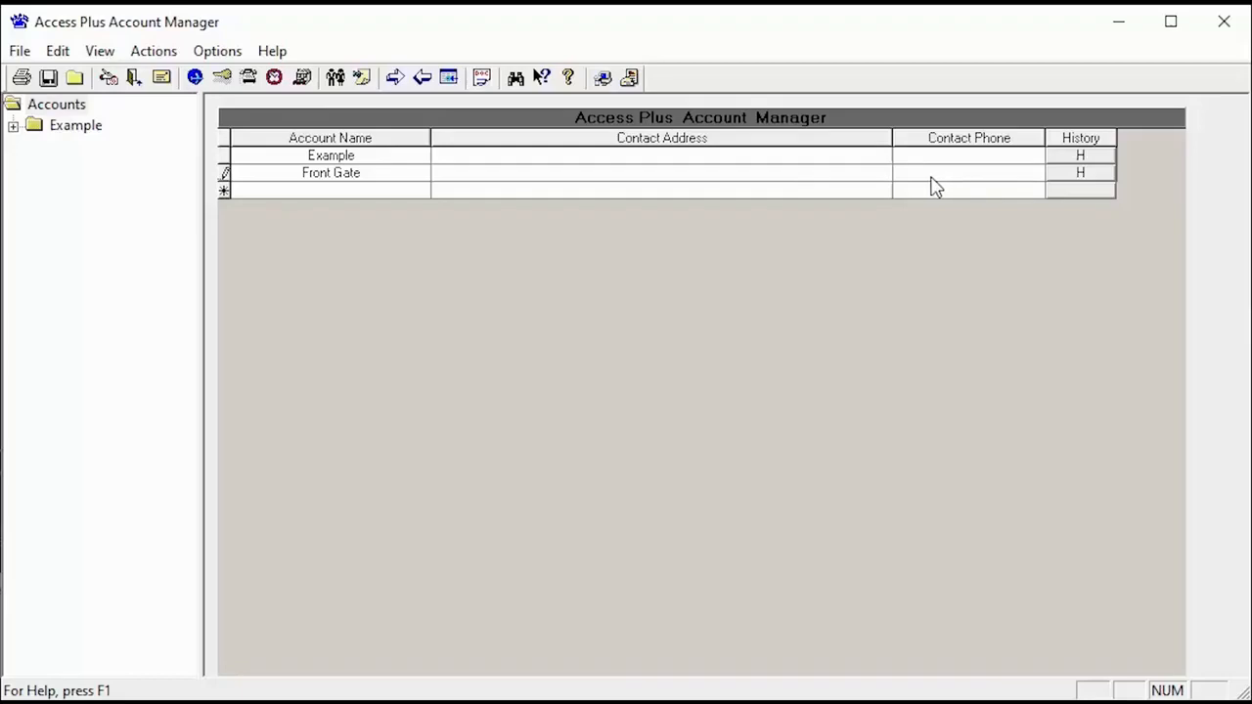
mouse_move(909, 187)
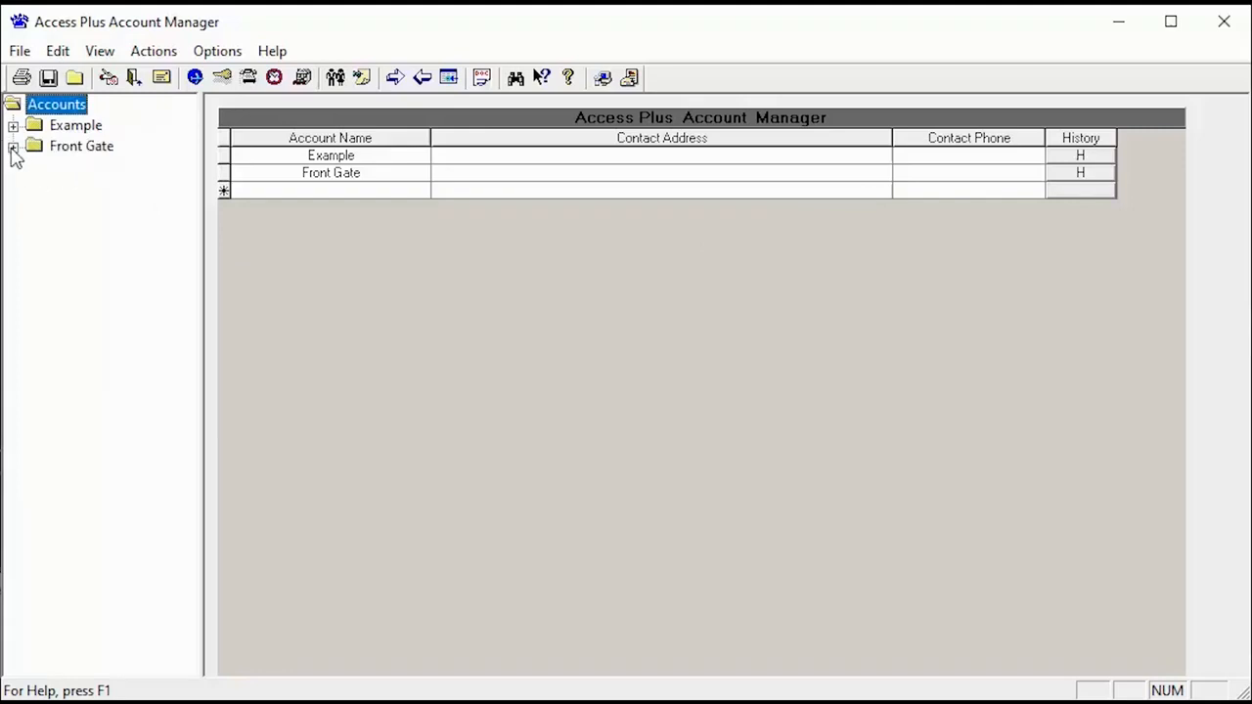
Step: Expand Front Gate in the tree and its Set Up branch to show System Information
left_click(16, 145)
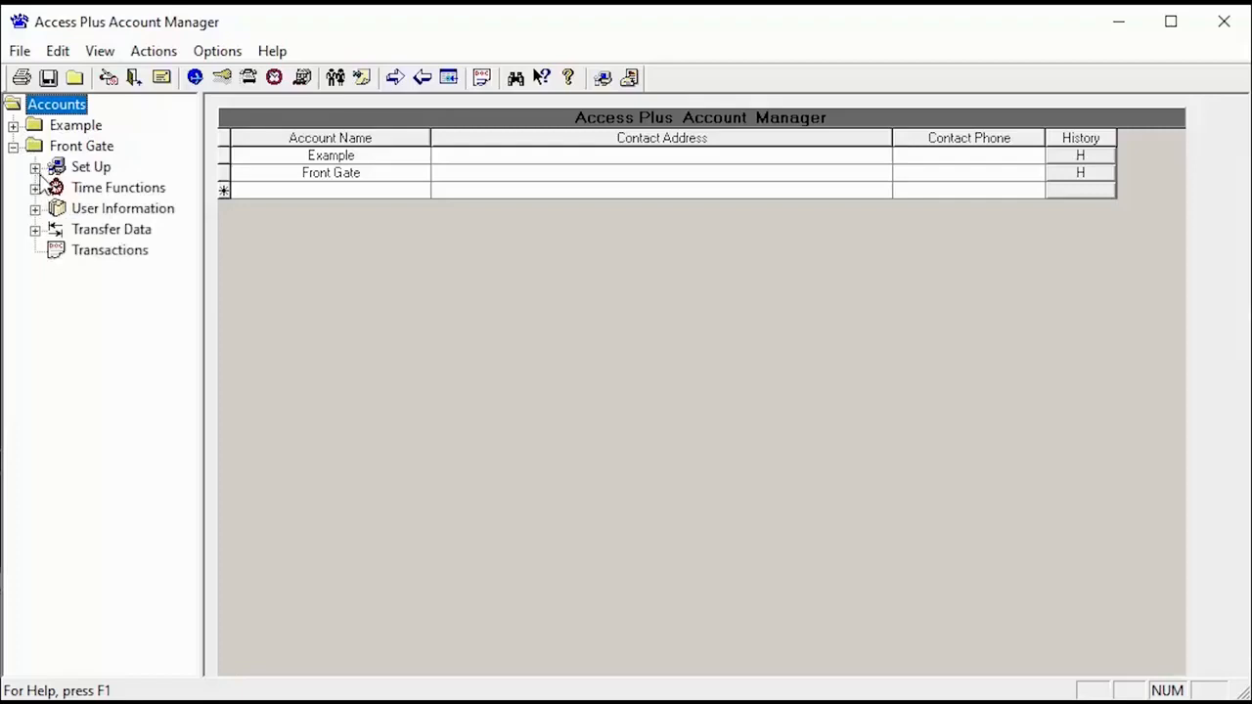
left_click(35, 166)
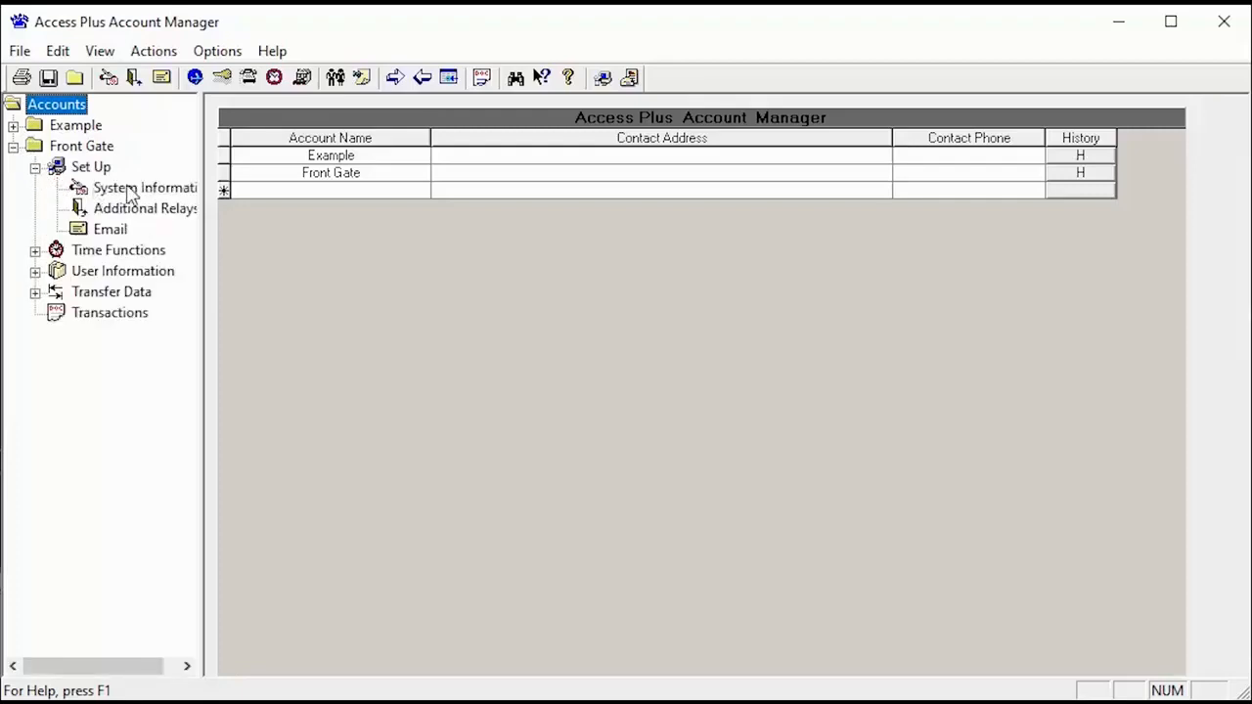
left_click(144, 188)
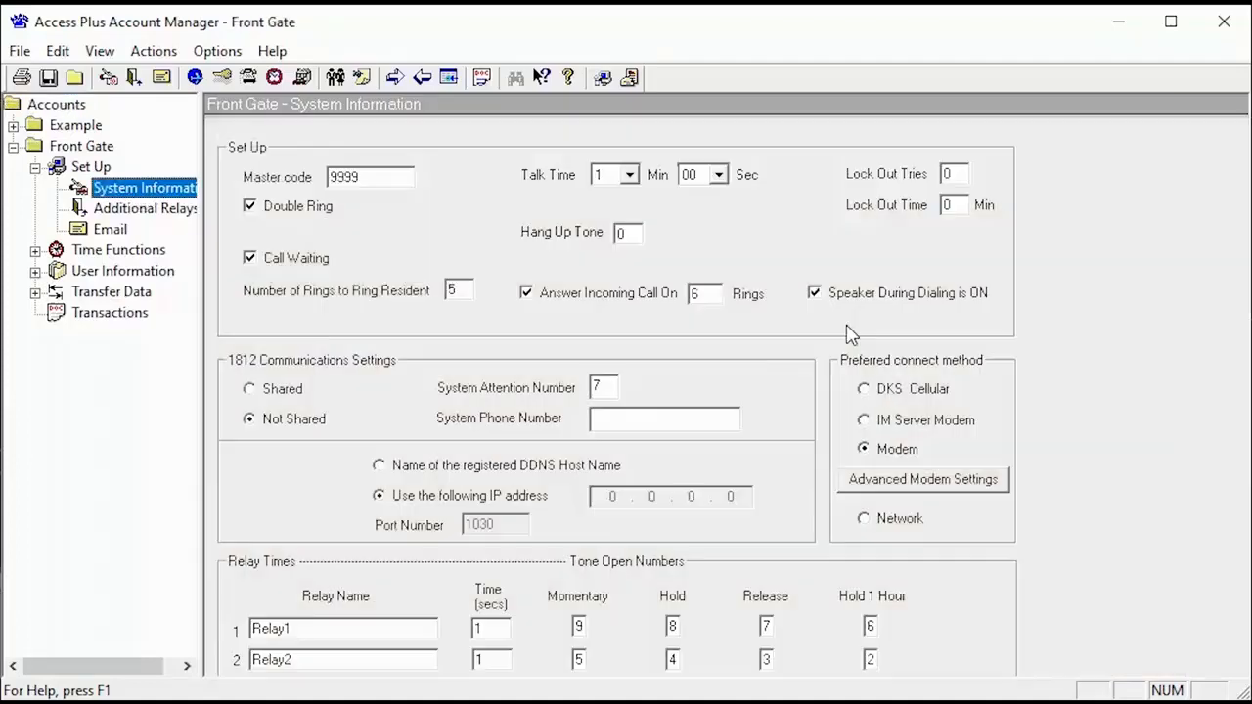
mouse_move(332, 485)
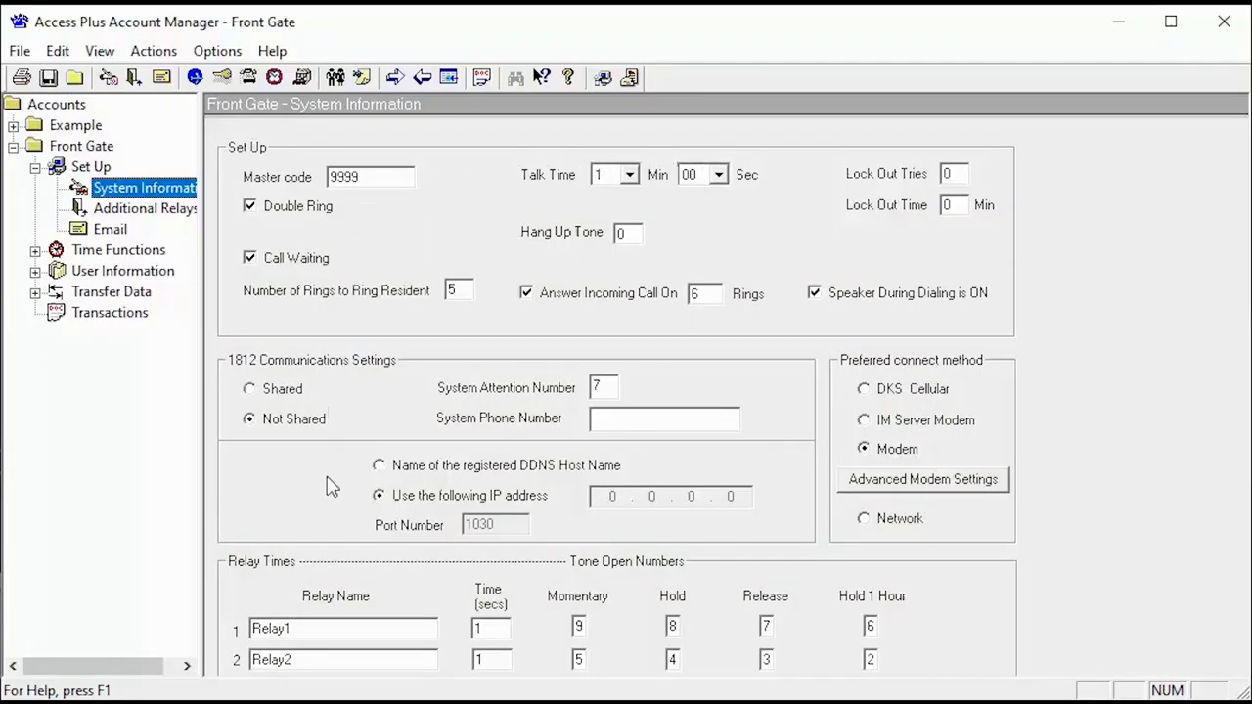
mouse_move(976, 466)
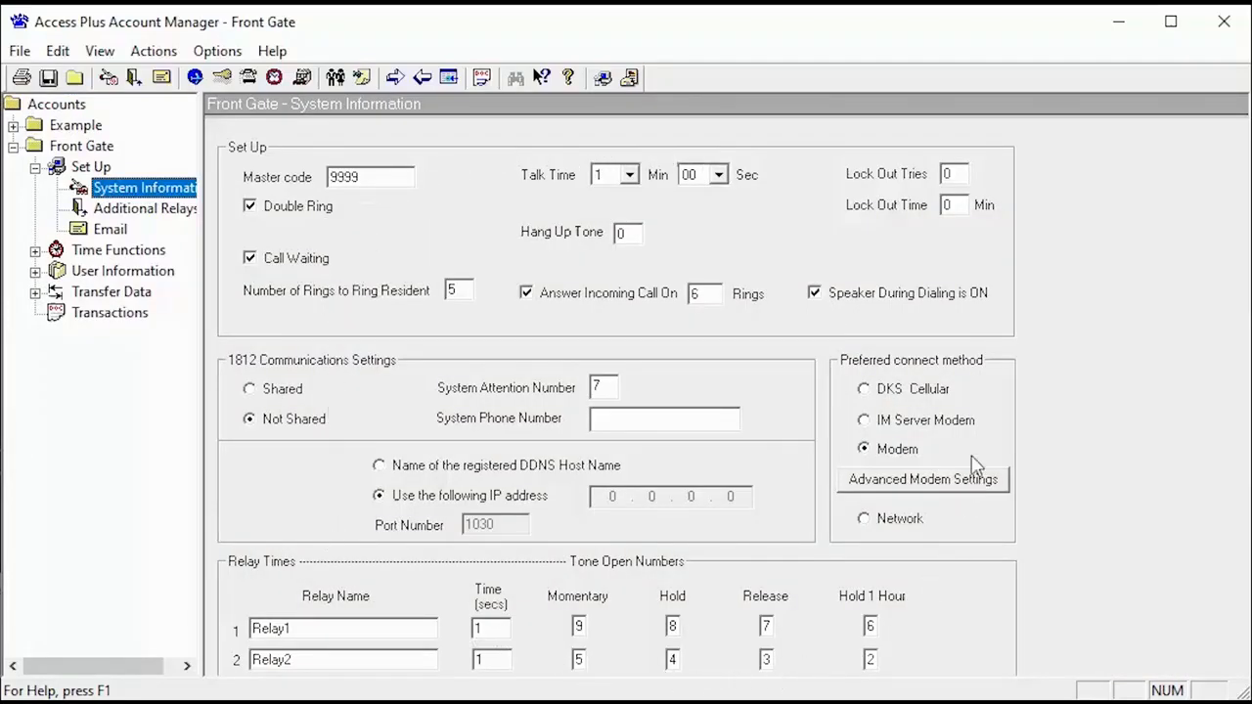
mouse_move(350, 420)
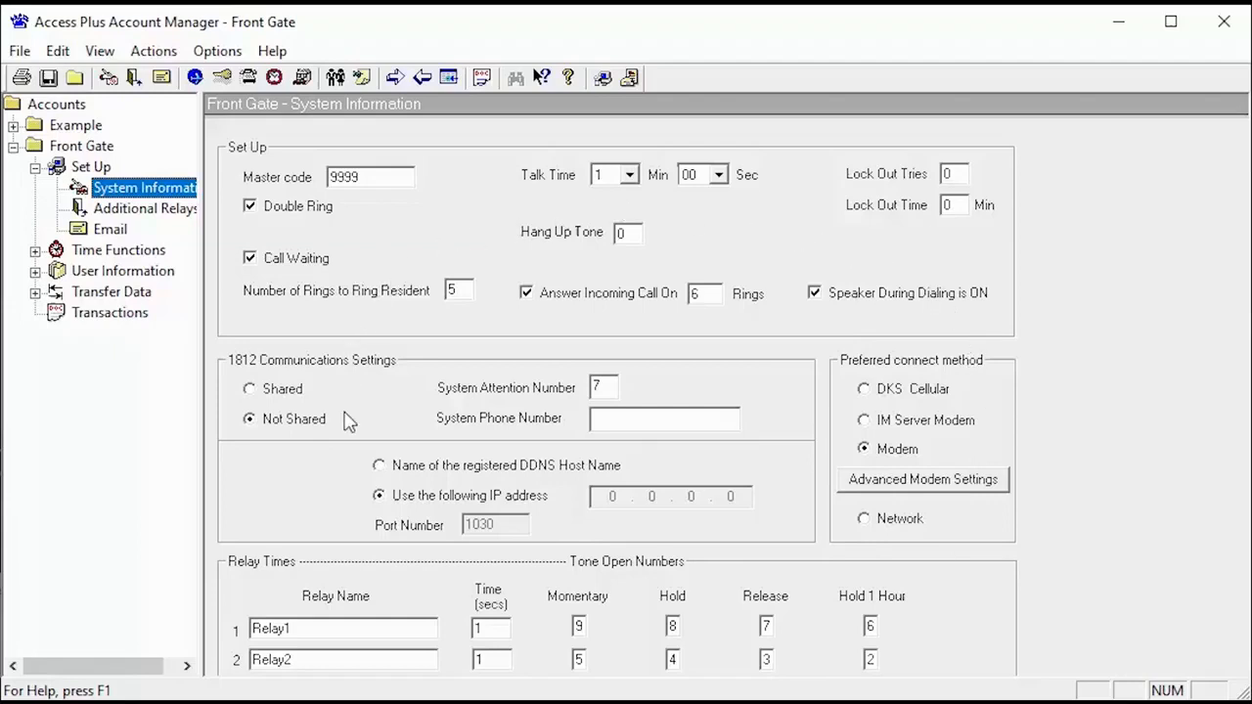
mouse_move(1130, 426)
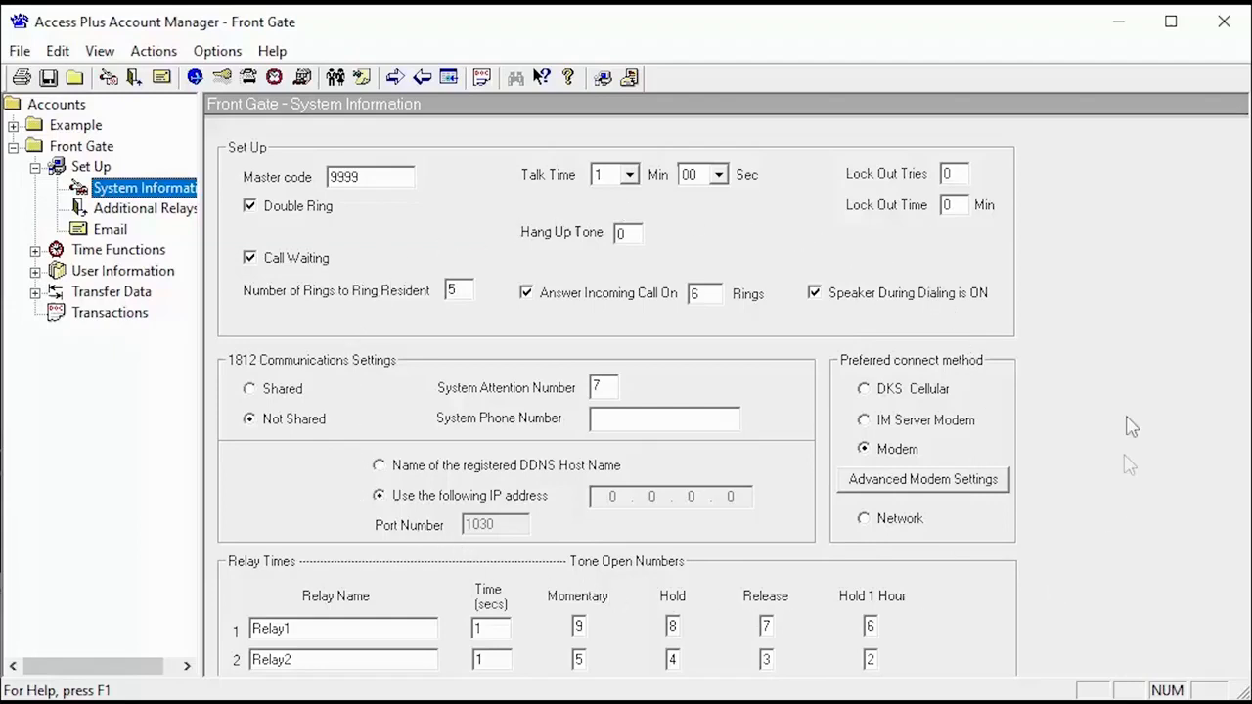
mouse_move(493, 485)
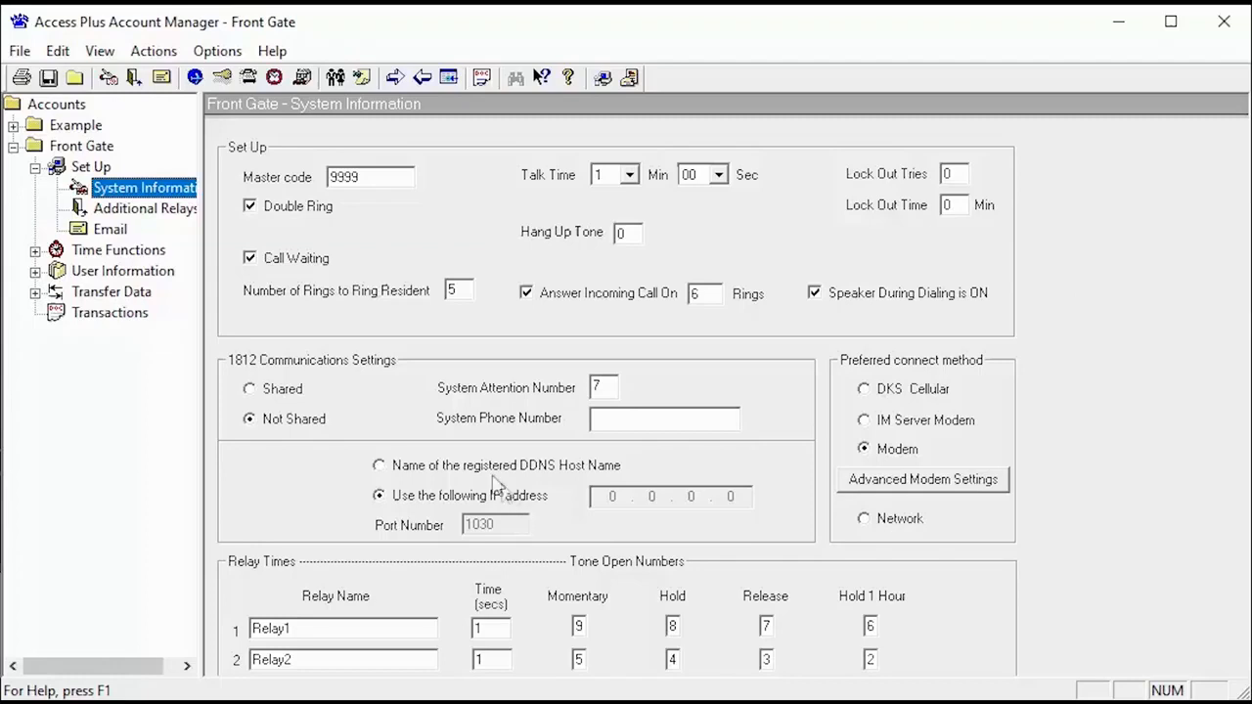
mouse_move(323, 195)
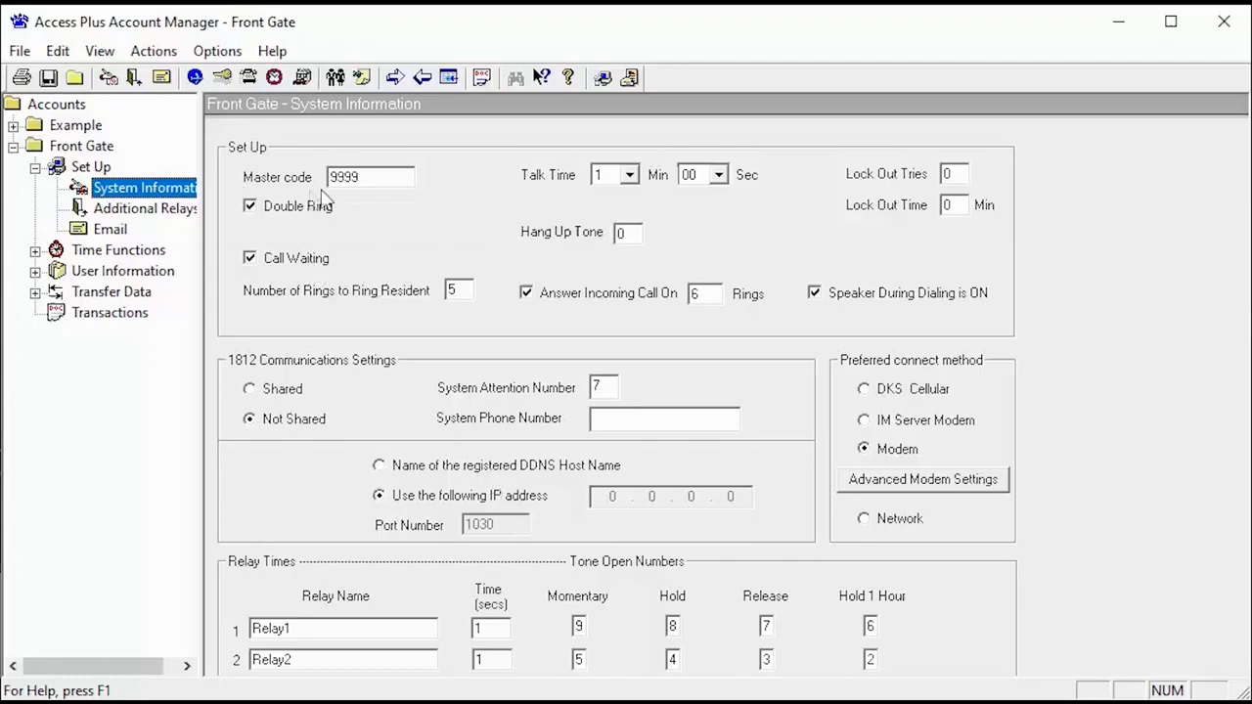
mouse_move(315, 200)
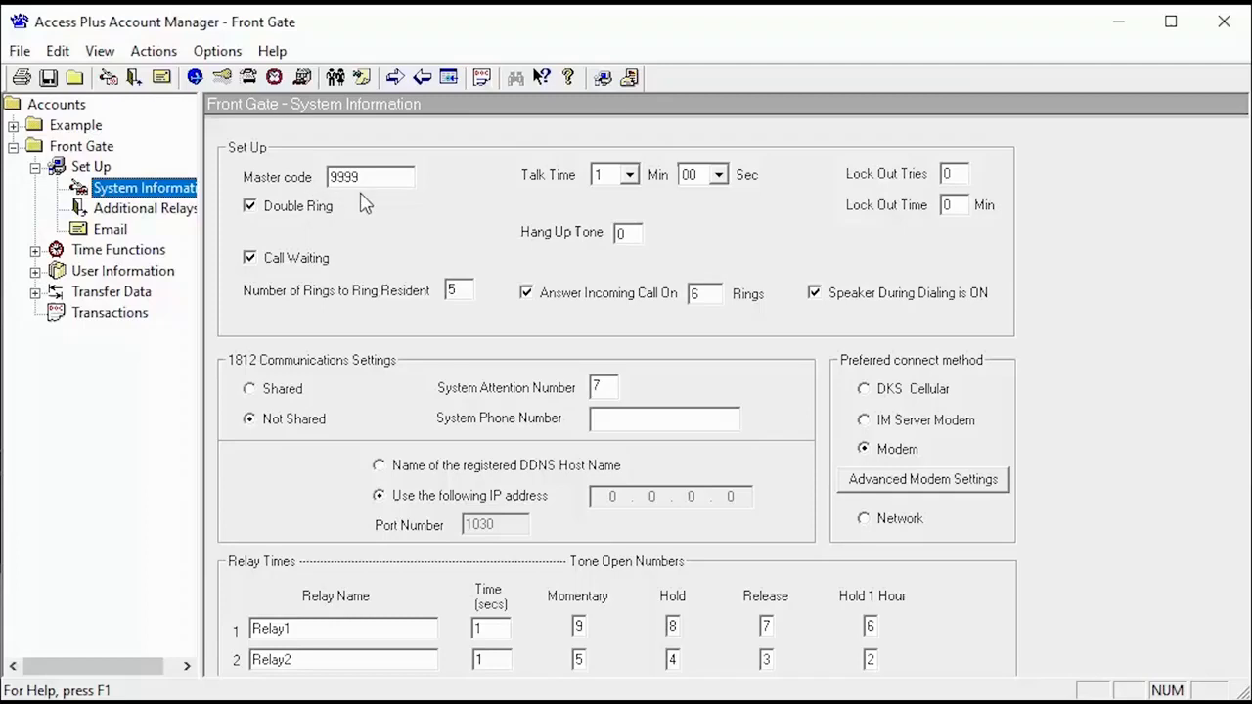
mouse_move(286, 196)
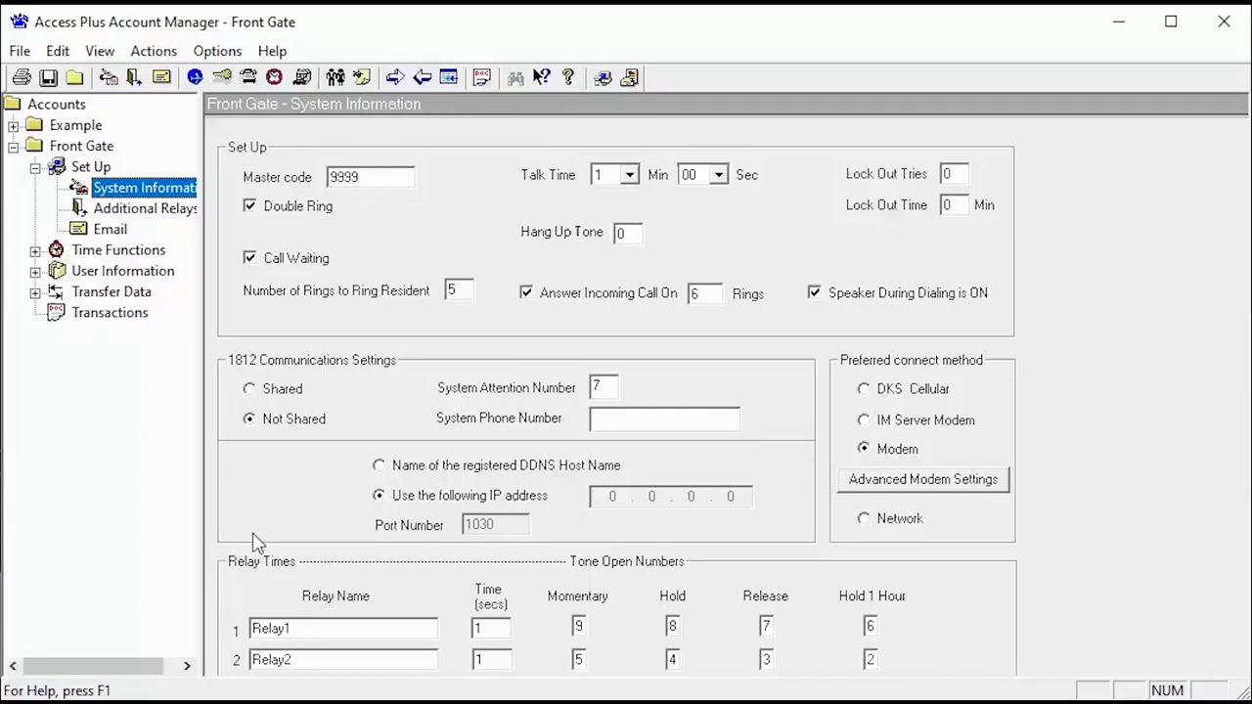
mouse_move(1060, 356)
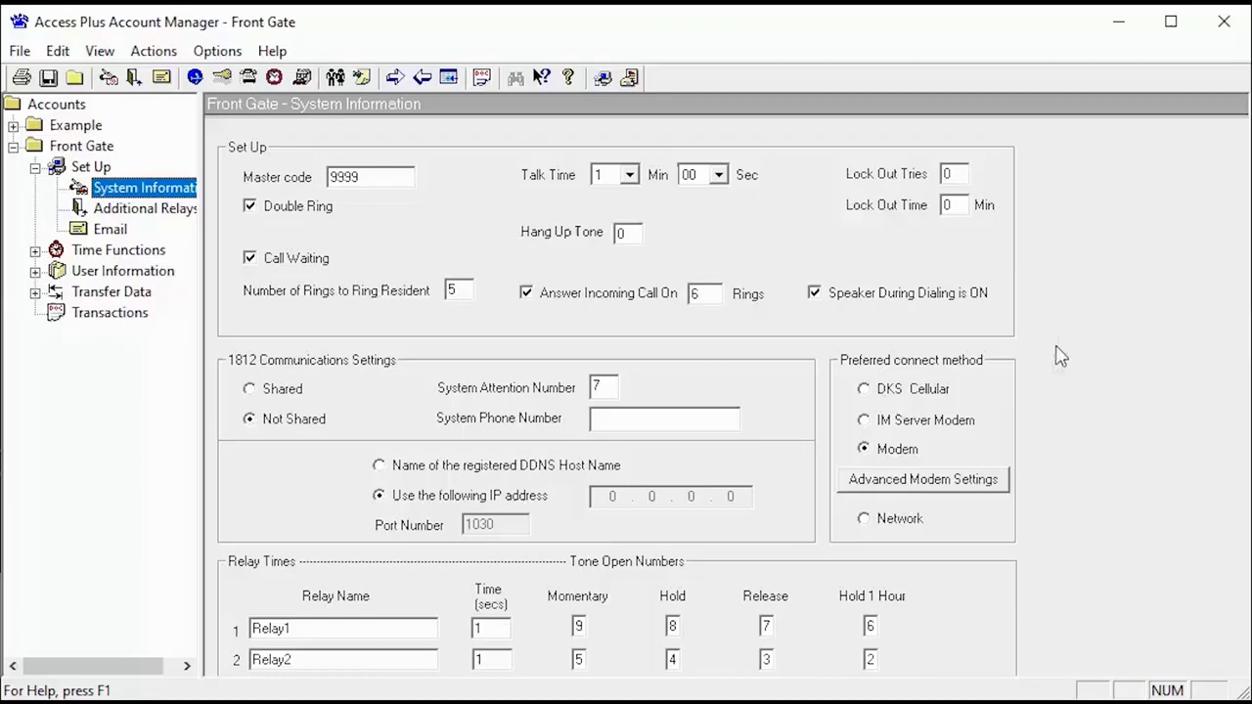
mouse_move(870, 525)
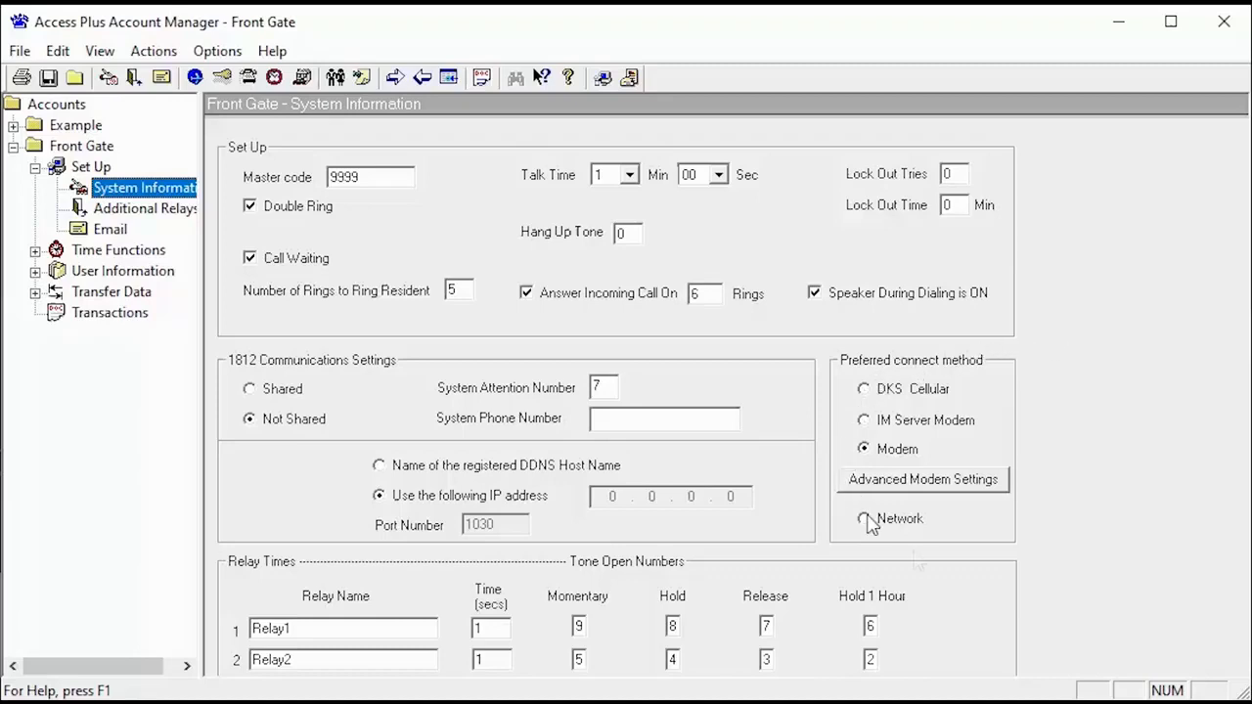
mouse_move(793, 430)
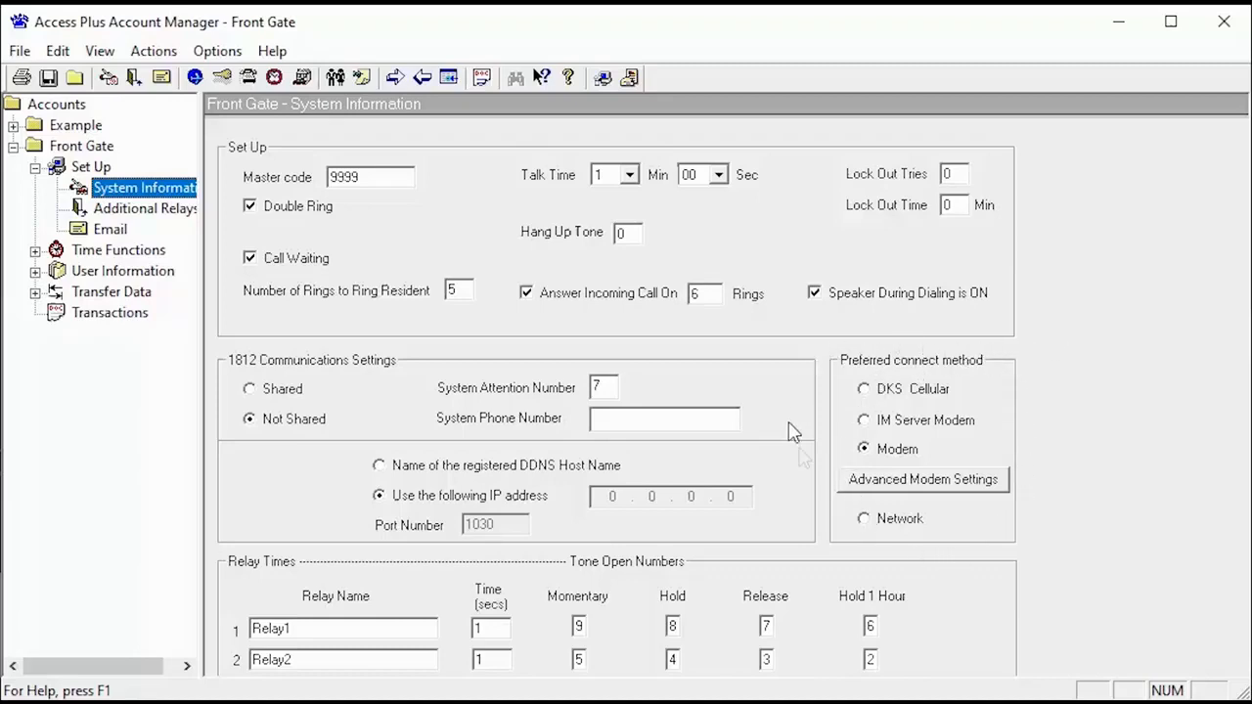
mouse_move(880, 381)
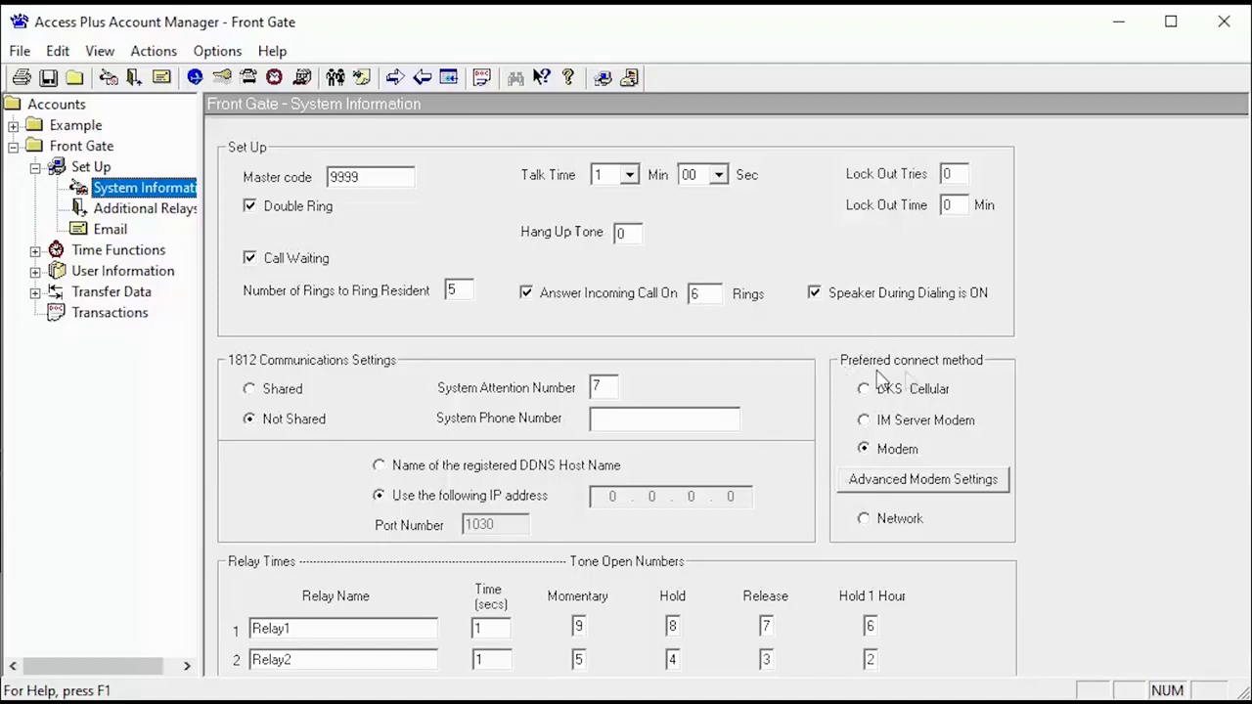
left_click(863, 387)
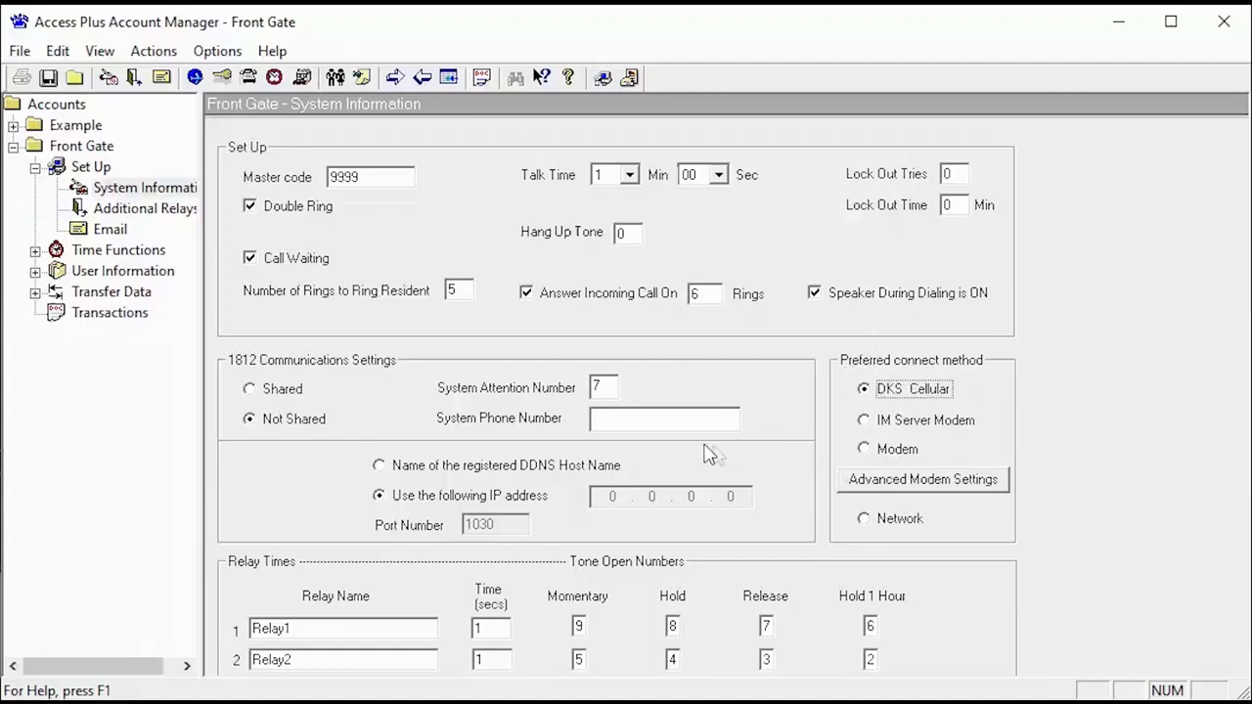
mouse_move(890, 415)
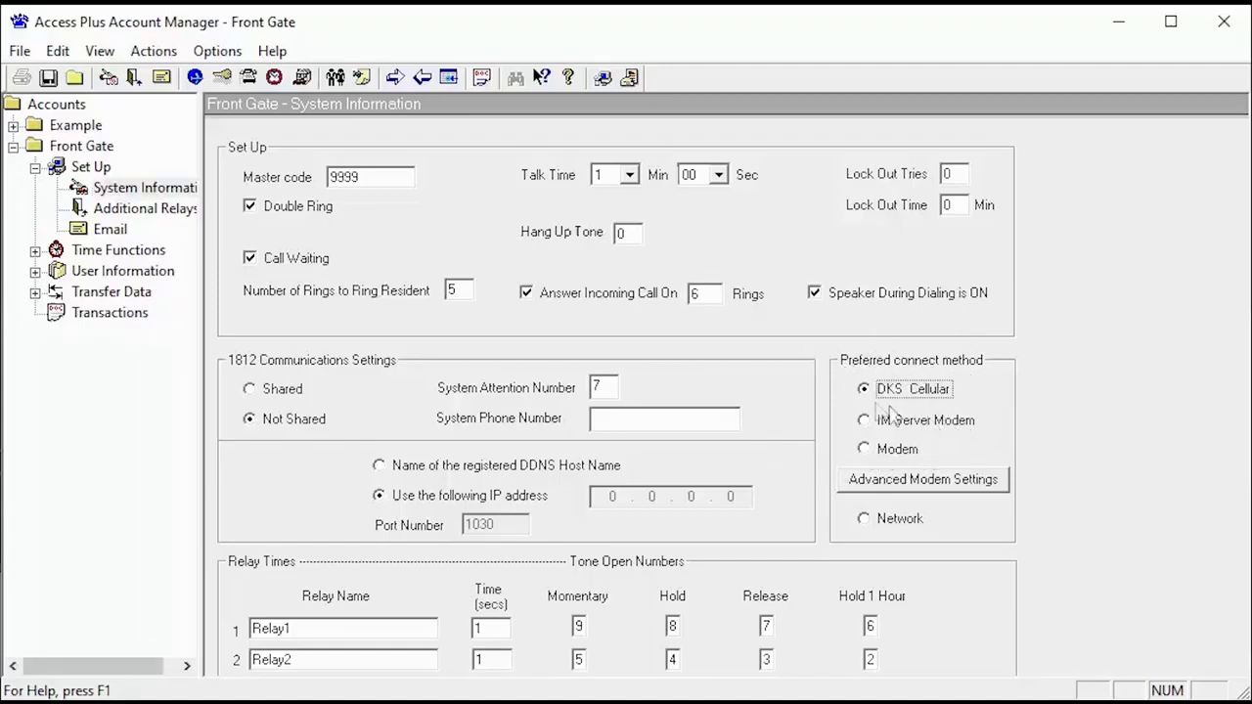
mouse_move(853, 413)
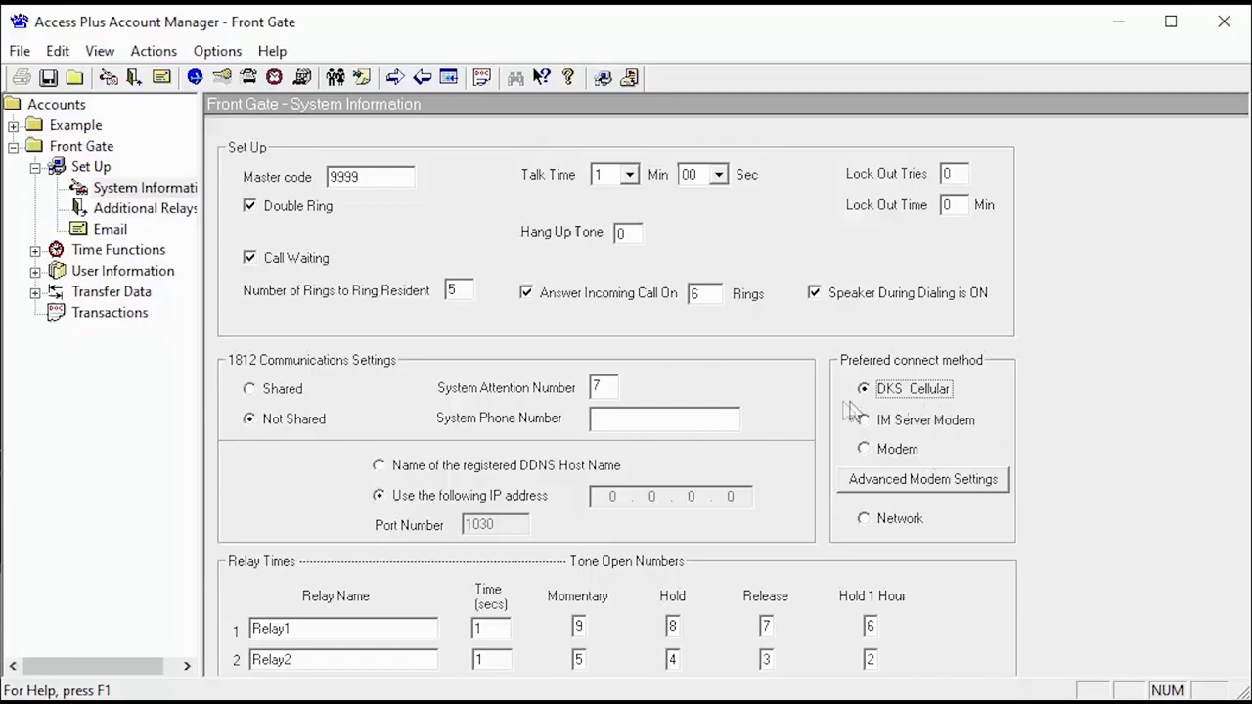
mouse_move(954, 440)
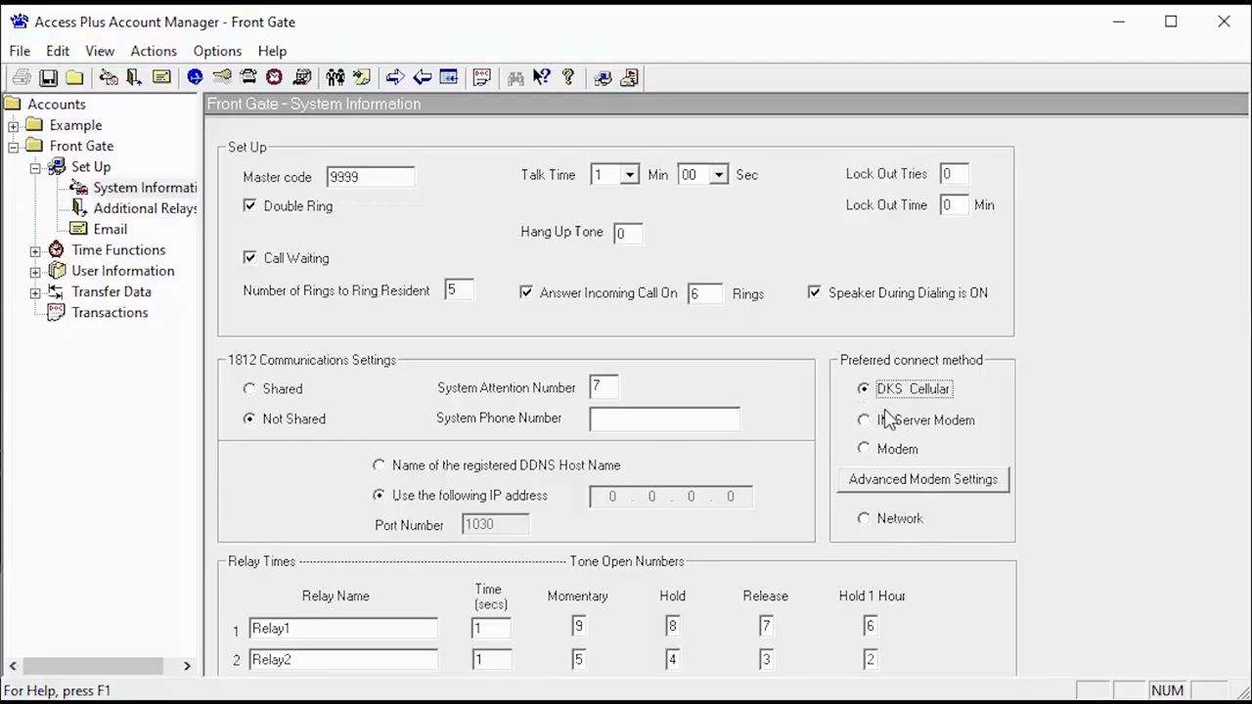
mouse_move(890, 430)
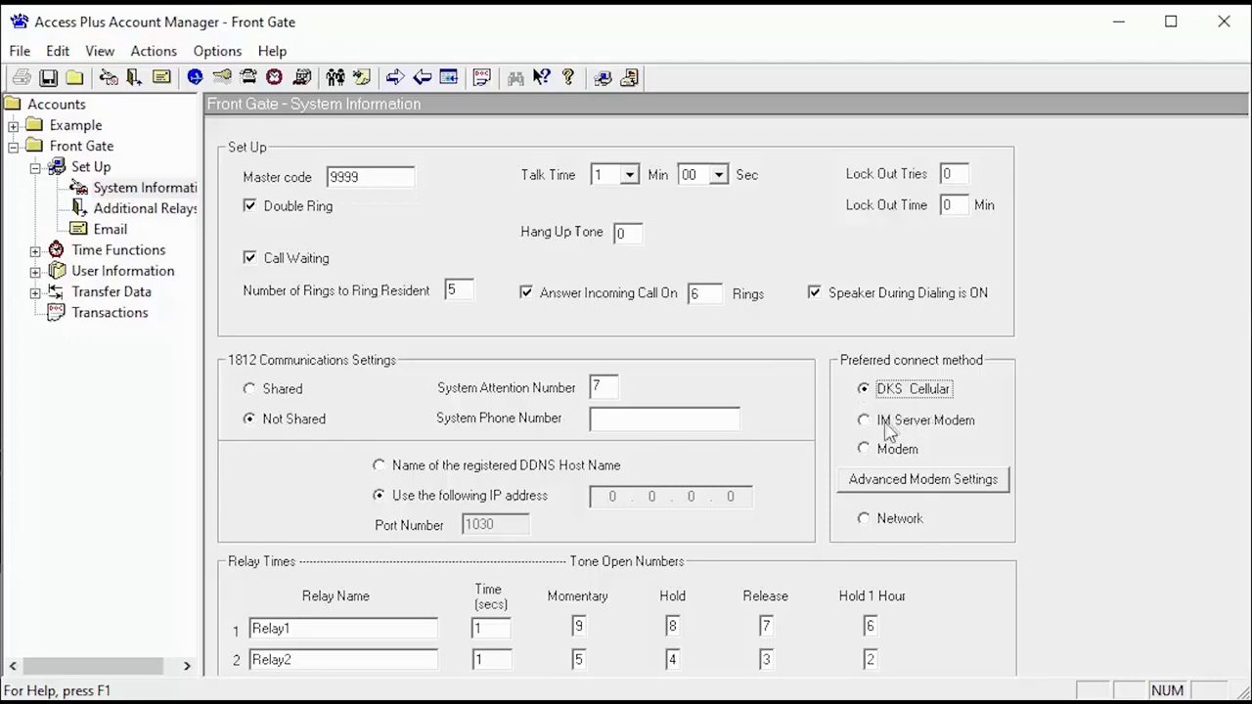
left_click(865, 418)
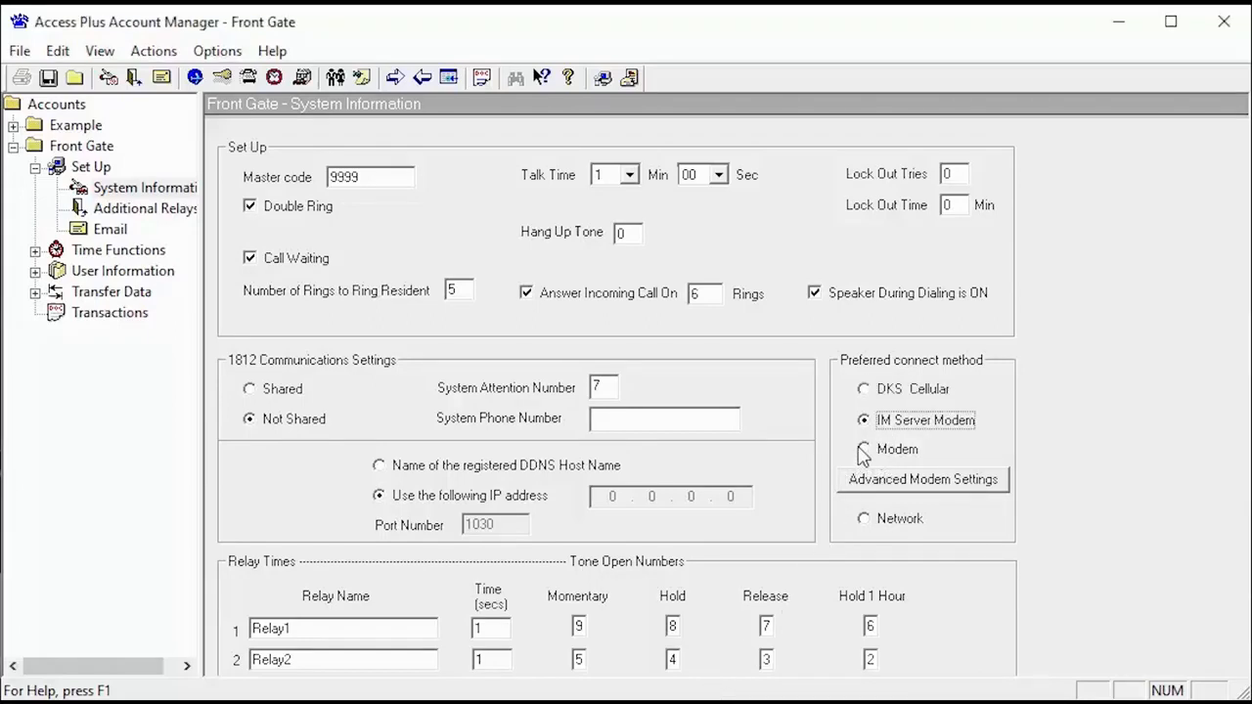
left_click(865, 448)
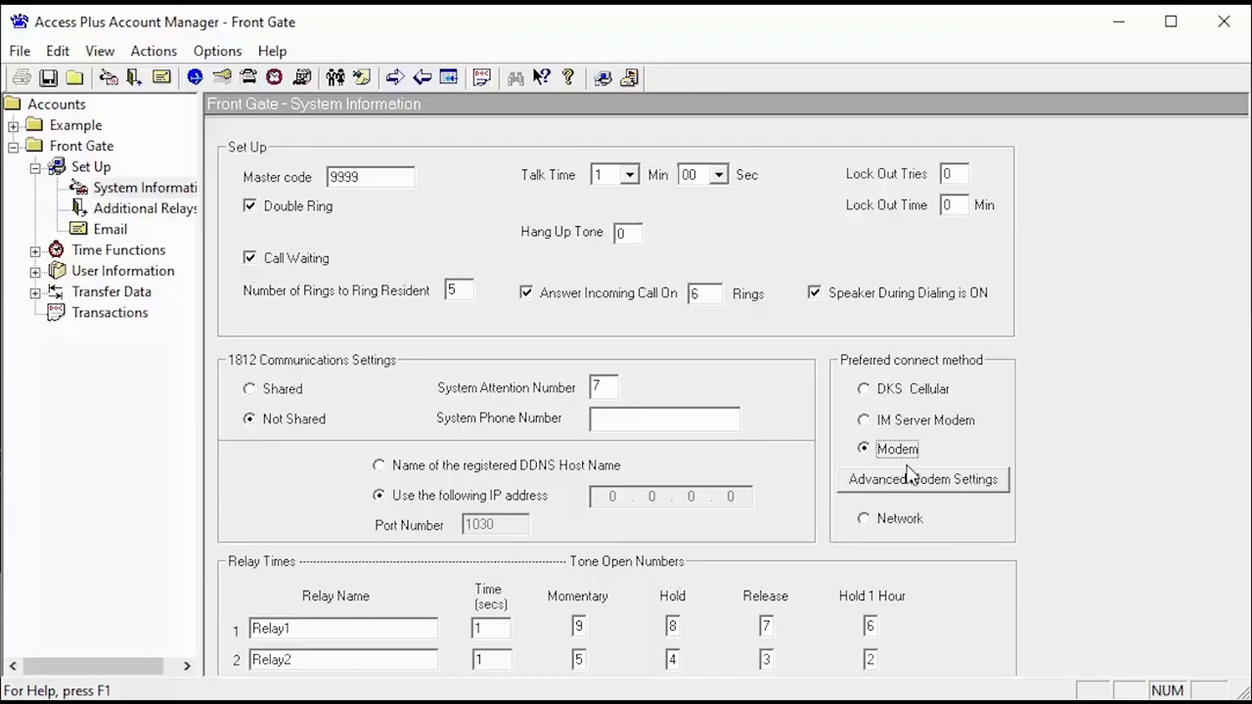
mouse_move(930, 473)
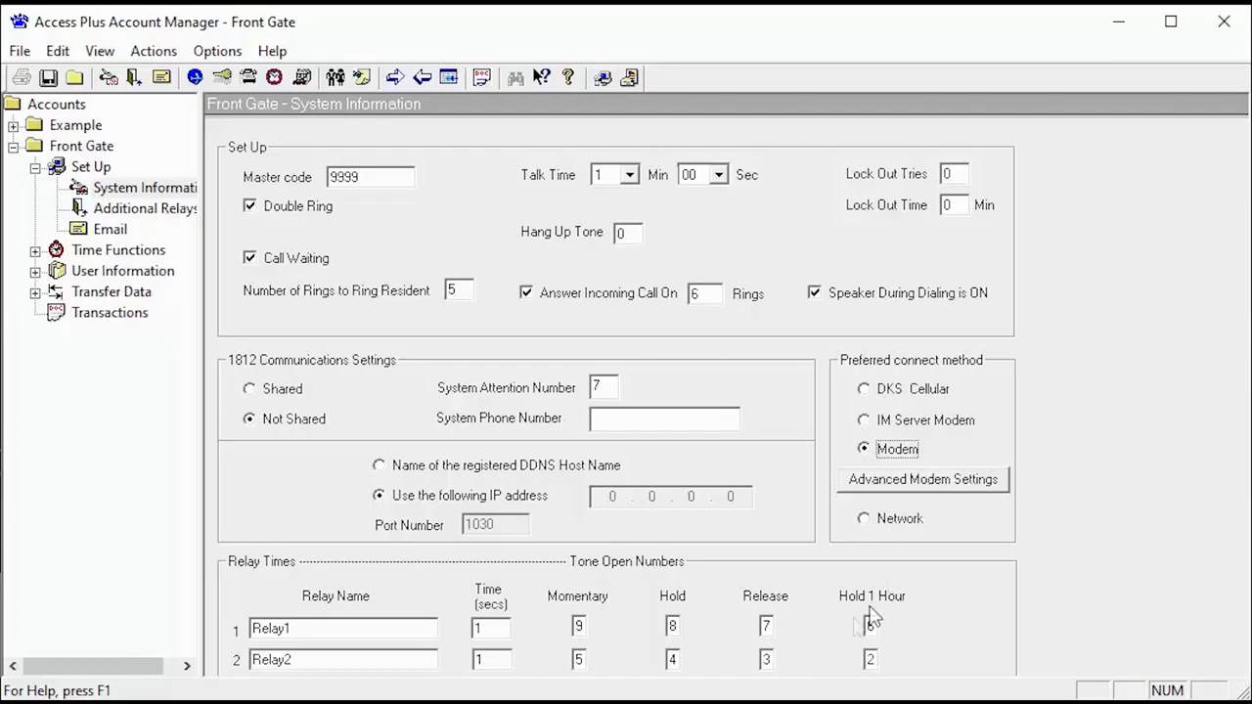
left_click(865, 516)
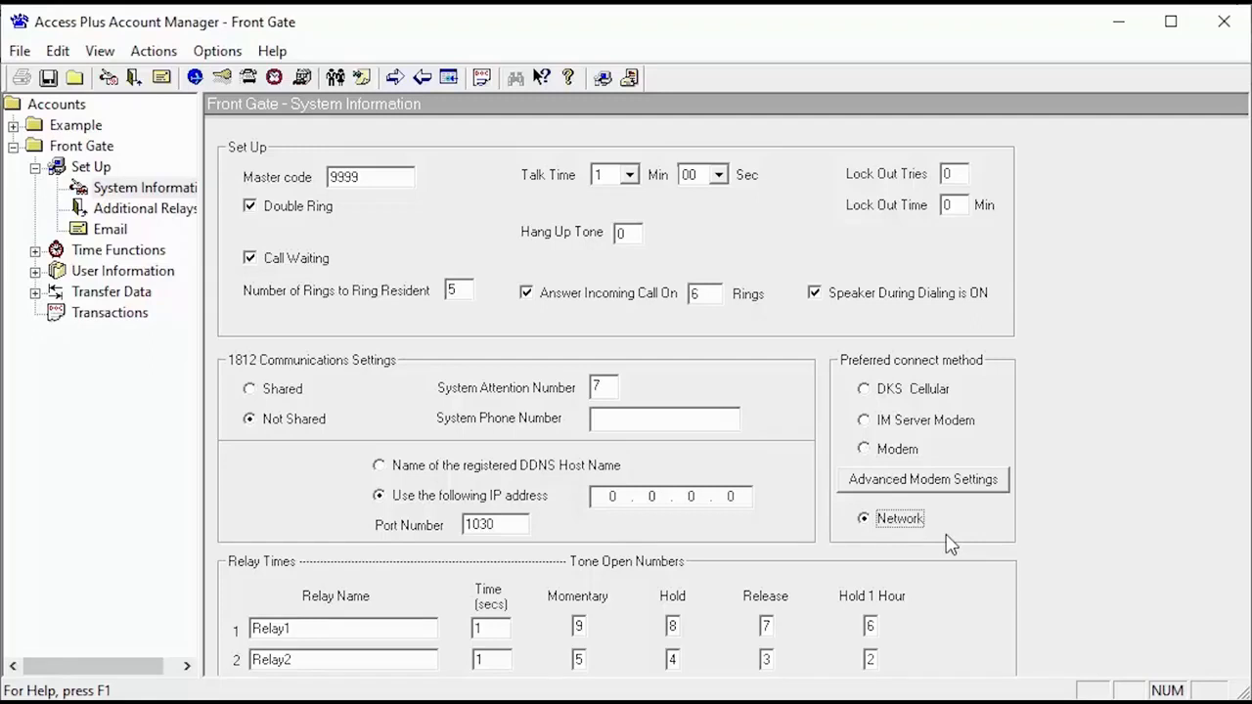
mouse_move(900, 546)
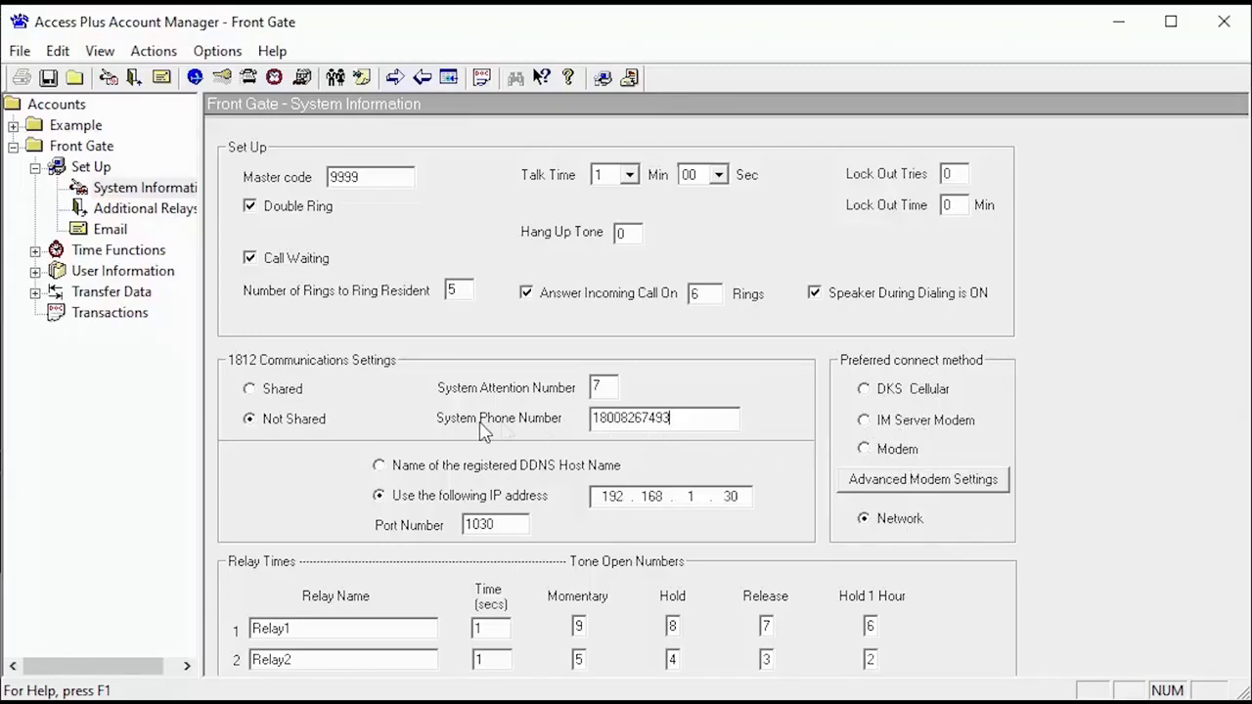
mouse_move(689, 440)
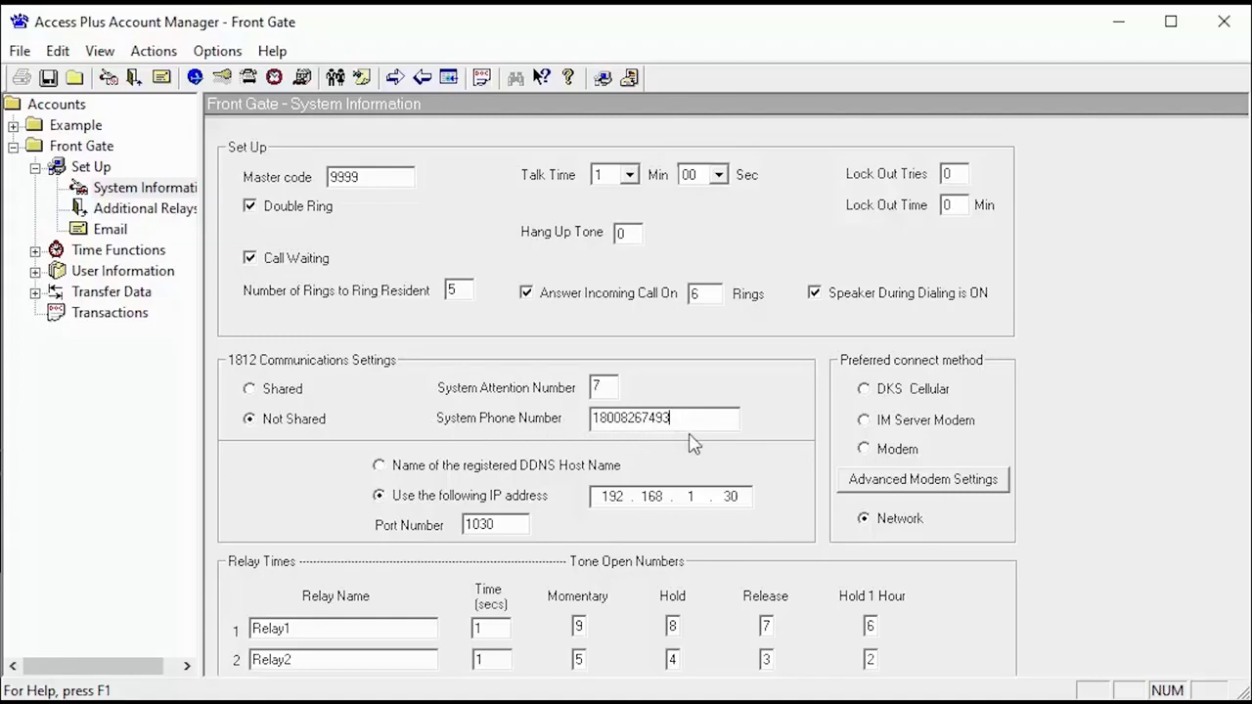
mouse_move(563, 442)
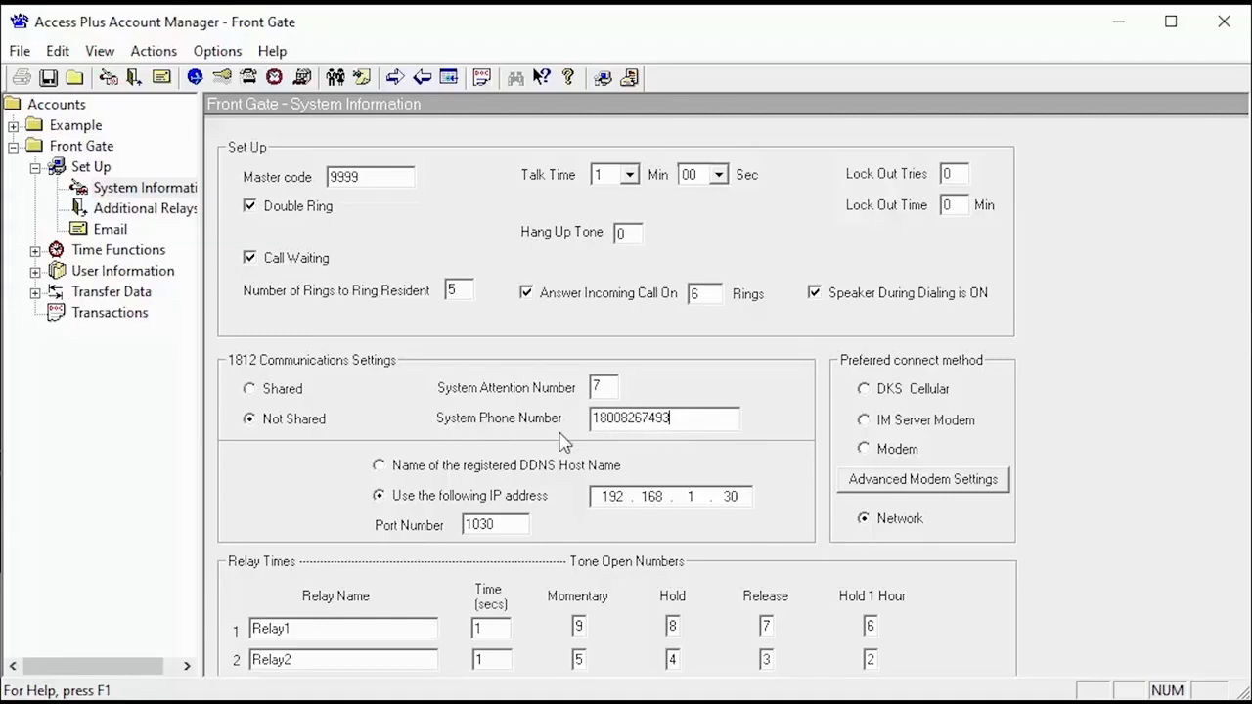
left_click(145, 188)
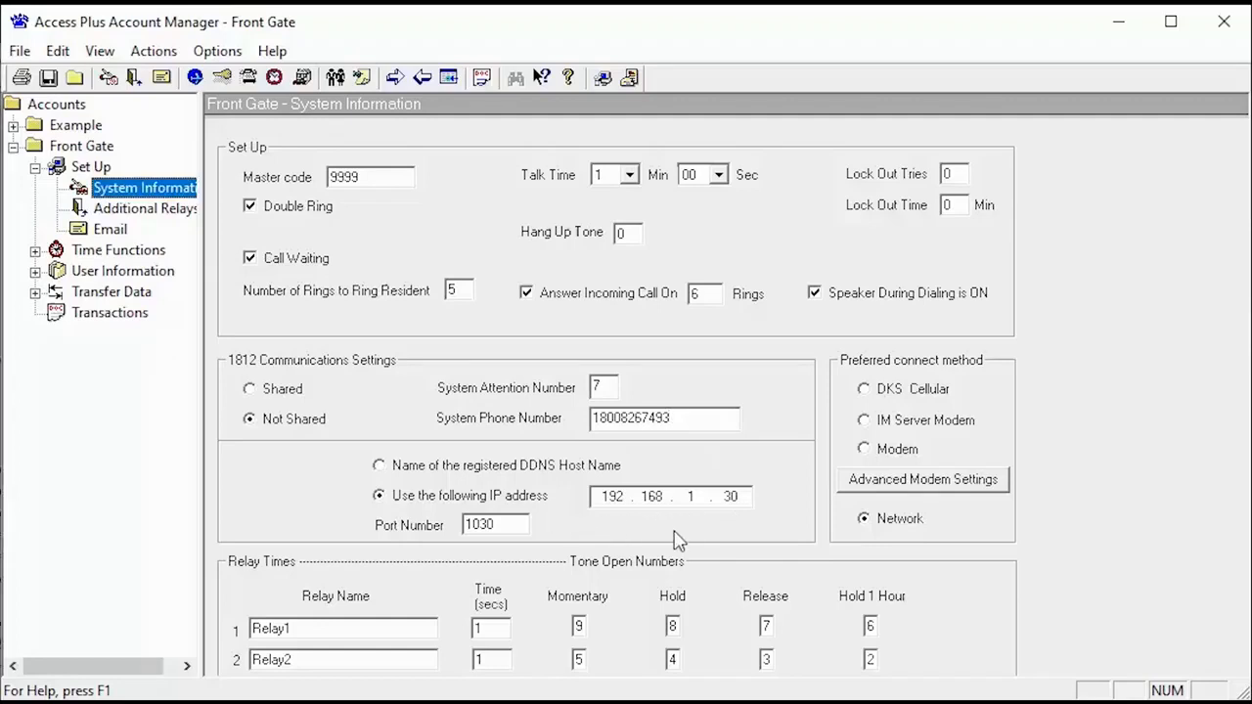
mouse_move(137, 304)
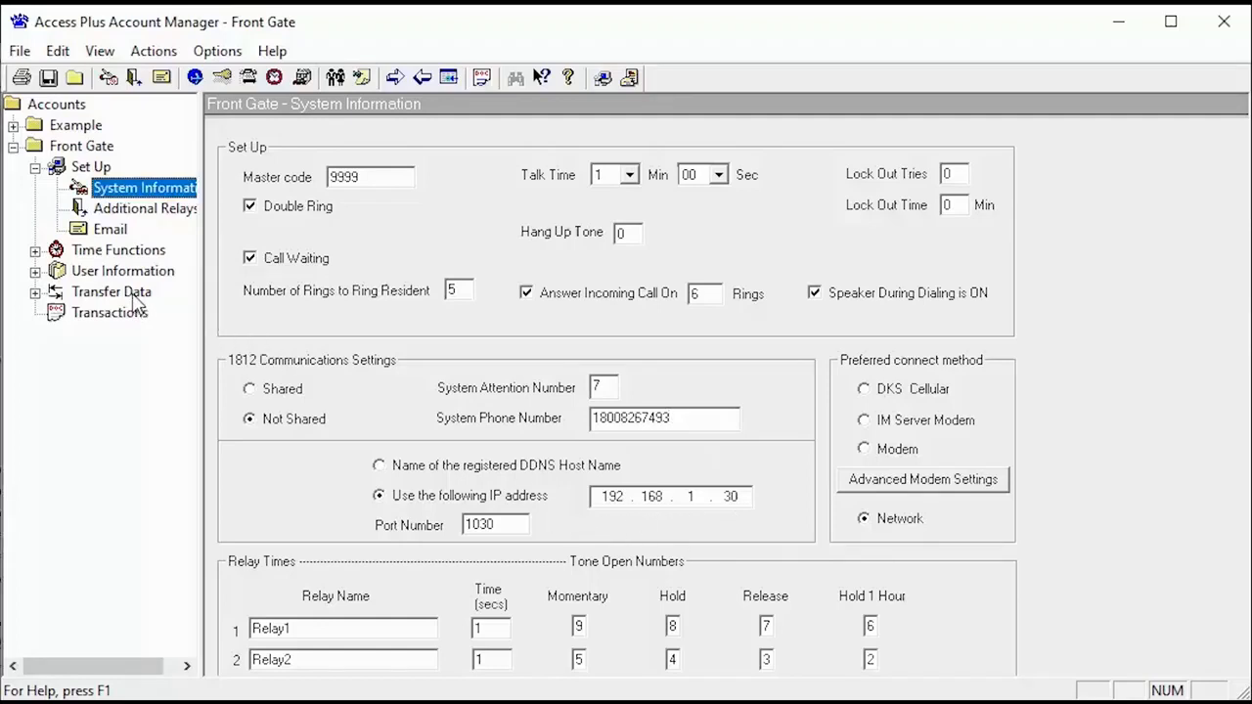
Step: Start sending Front Gate's data to the unit from Transfer Data > Send Data
left_click(123, 313)
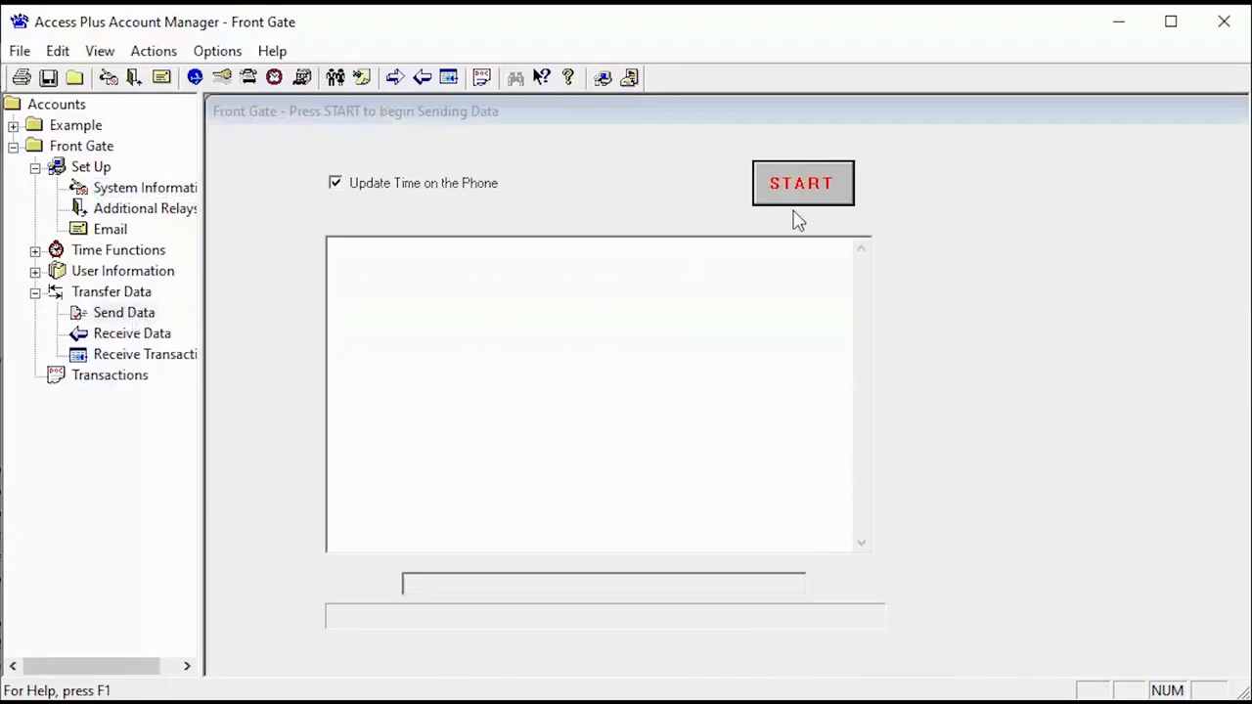
left_click(802, 184)
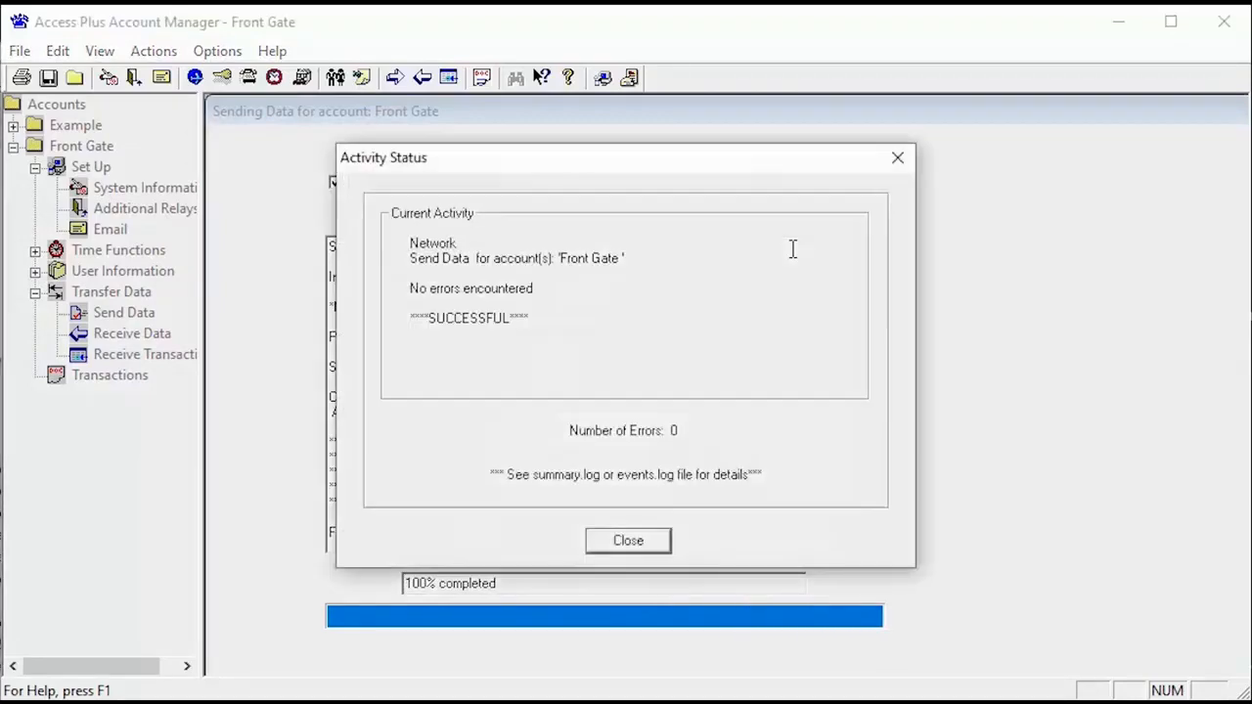
mouse_move(504, 358)
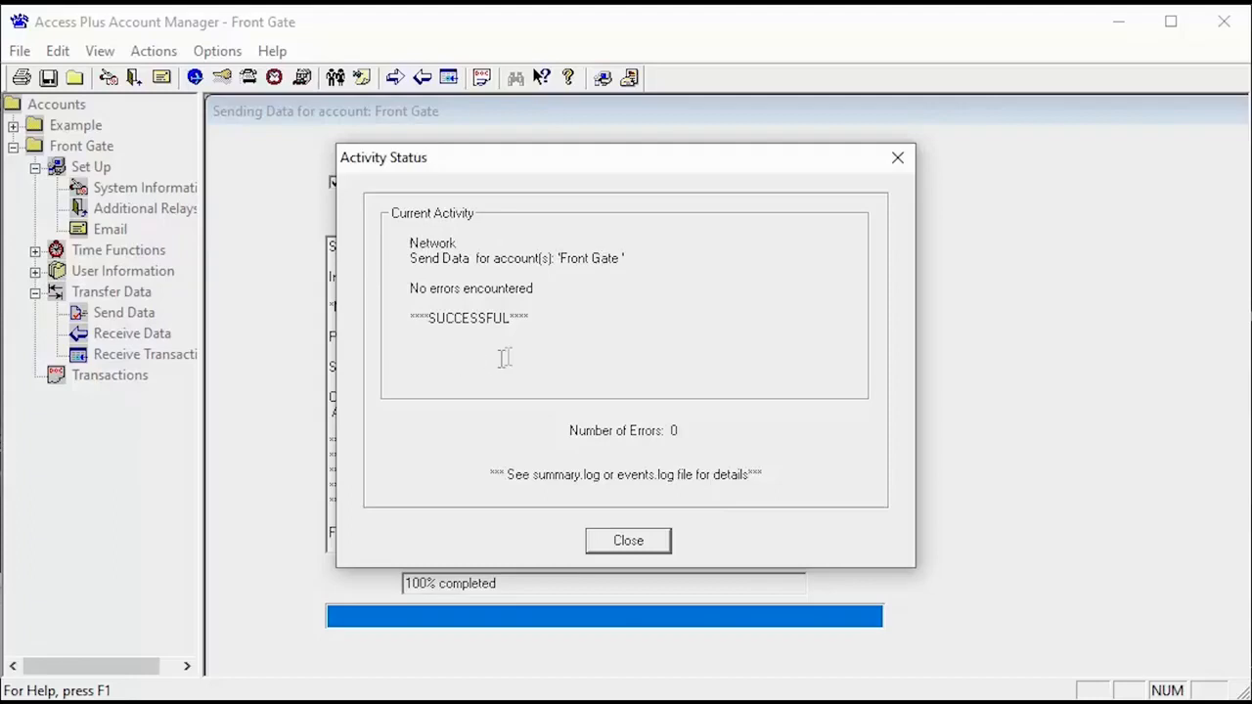
mouse_move(474, 344)
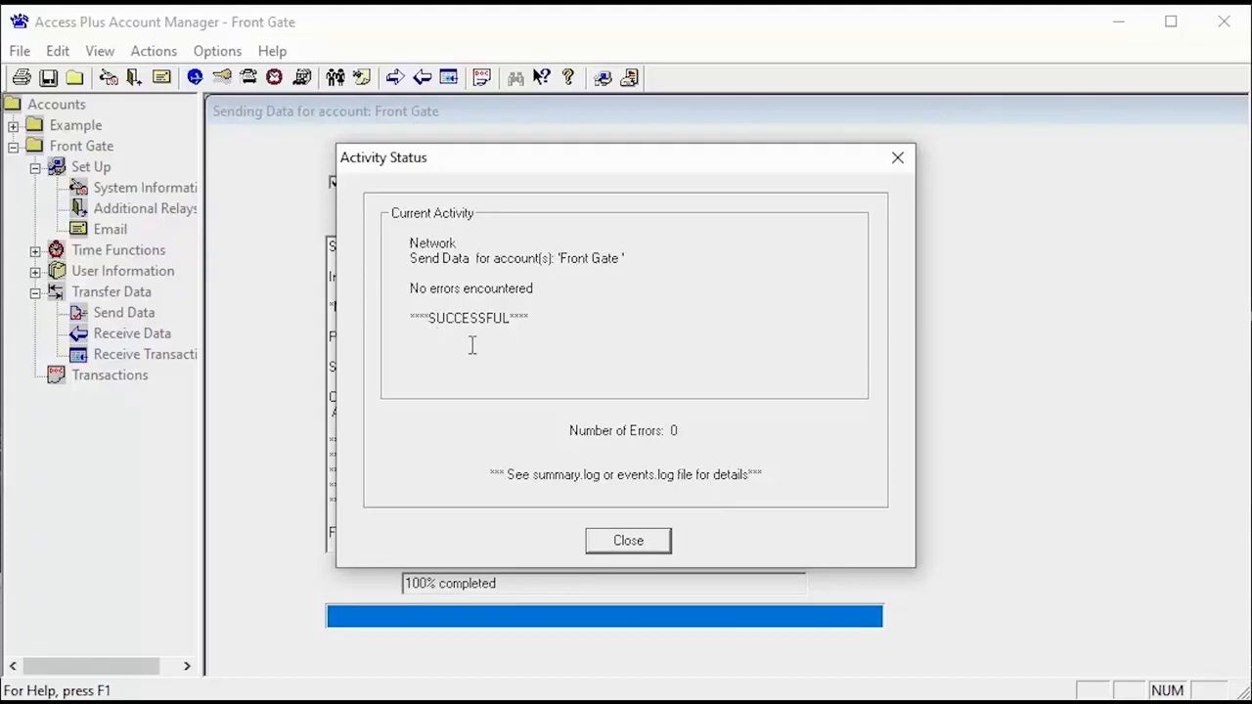
mouse_move(511, 362)
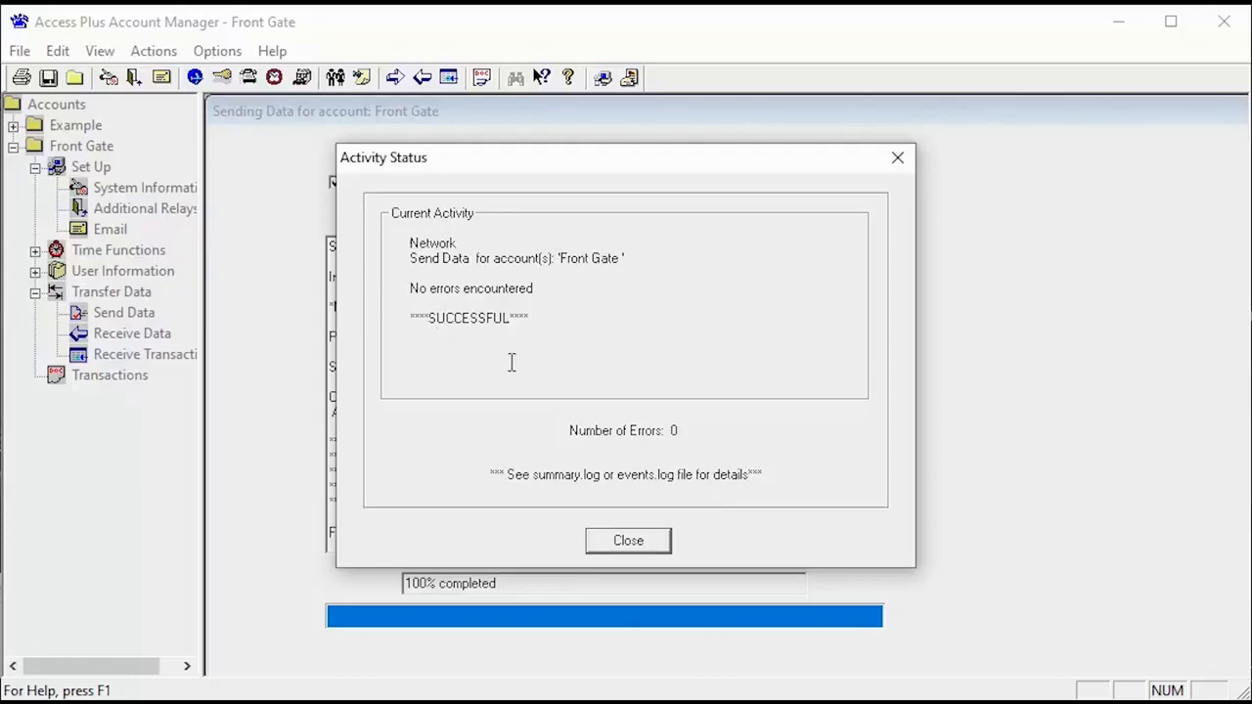